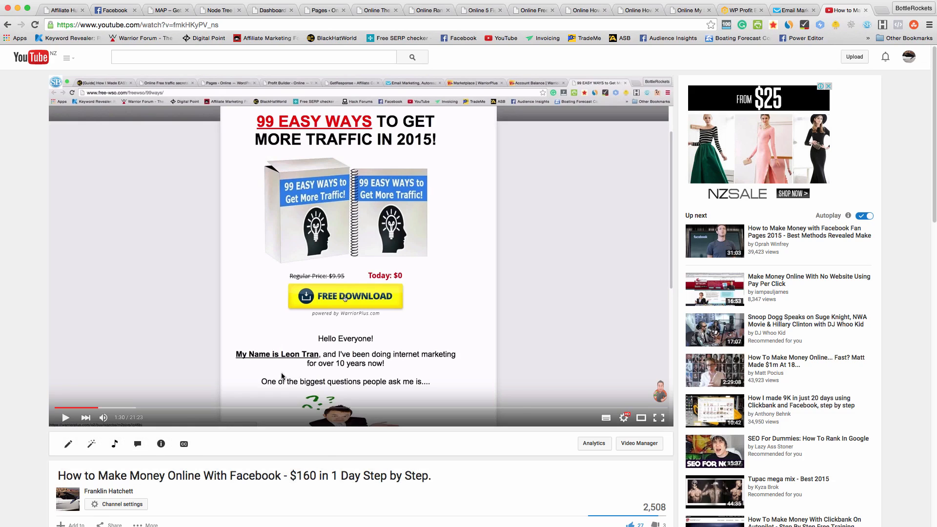
pyautogui.moveTo(148, 328)
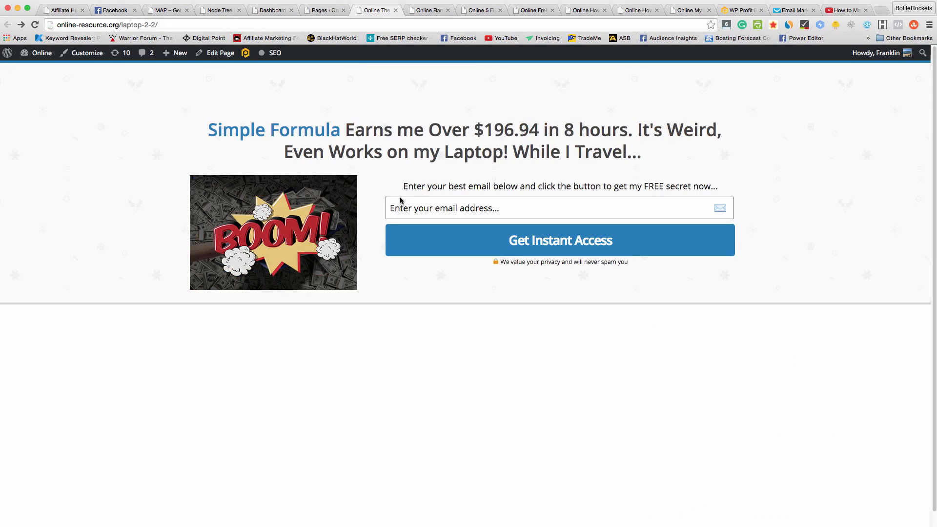
# View the cheat sheet landing page and its opt-in form, then the Ultimate CASH Blueprint page
pyautogui.click(559, 207)
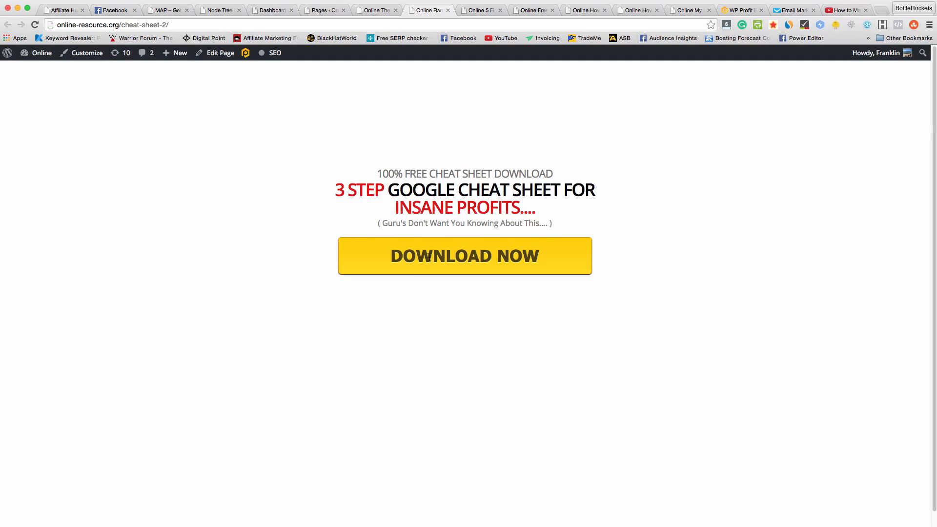
pyautogui.click(464, 256)
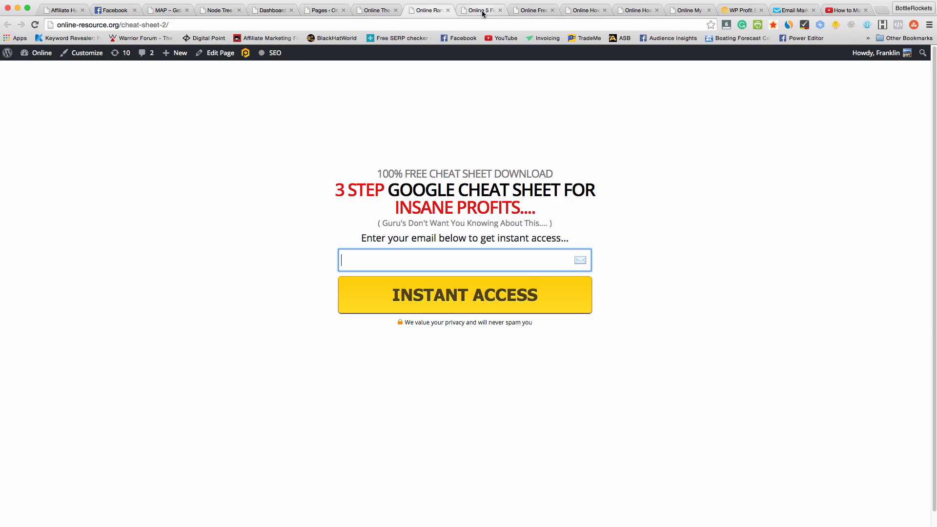
pyautogui.click(479, 10)
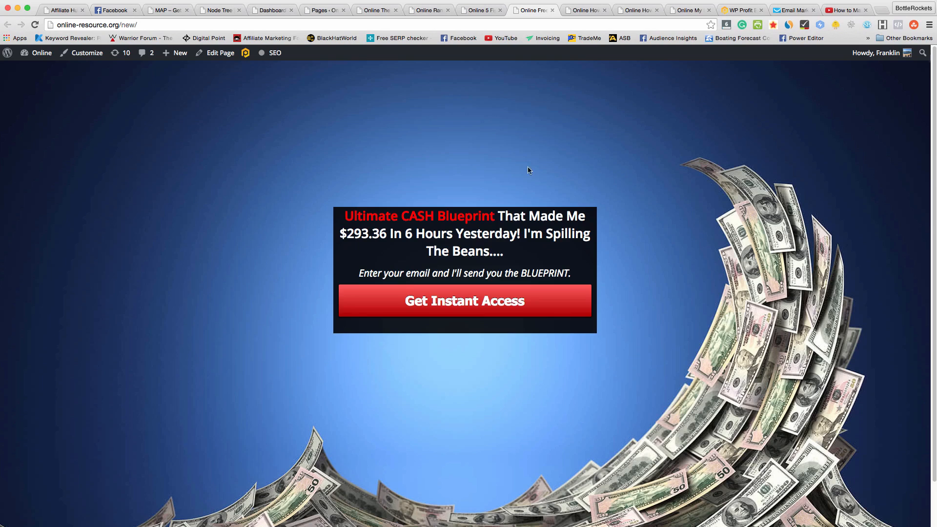
pyautogui.moveTo(545, 77)
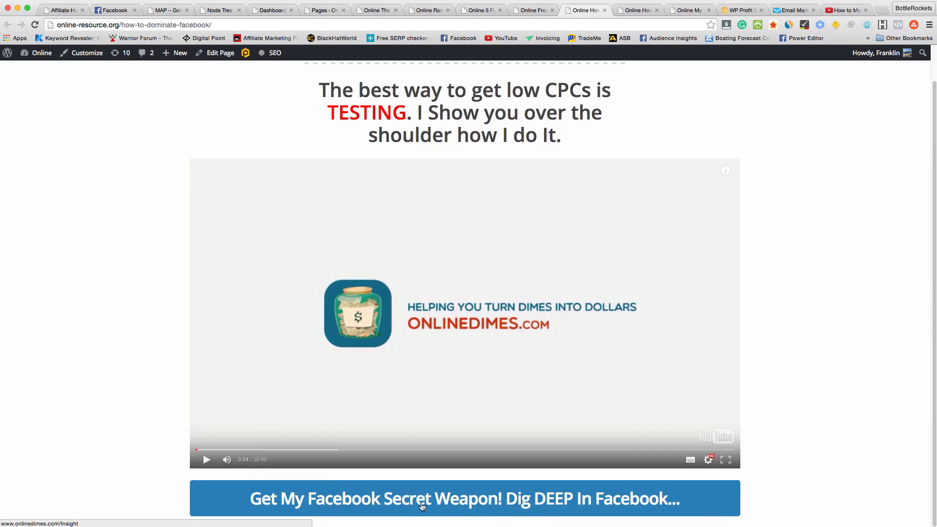
pyautogui.moveTo(541, 501)
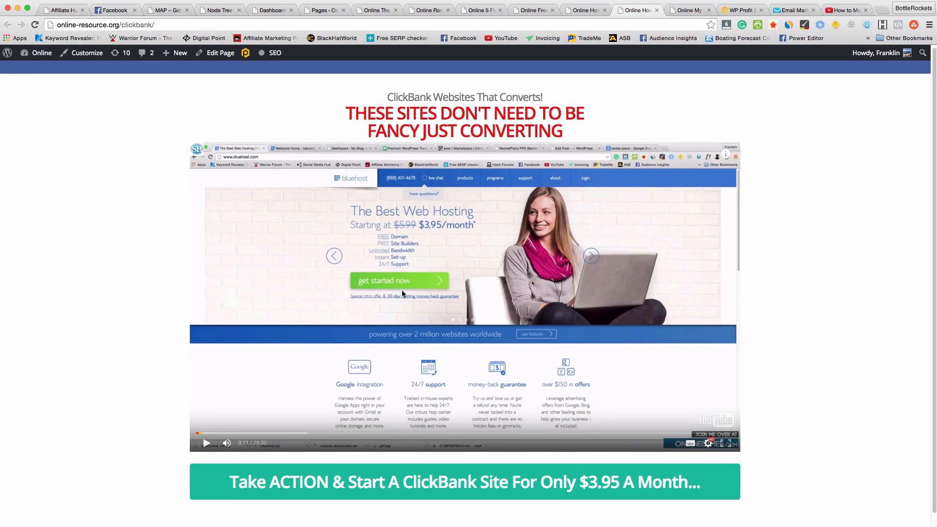
pyautogui.moveTo(371, 495)
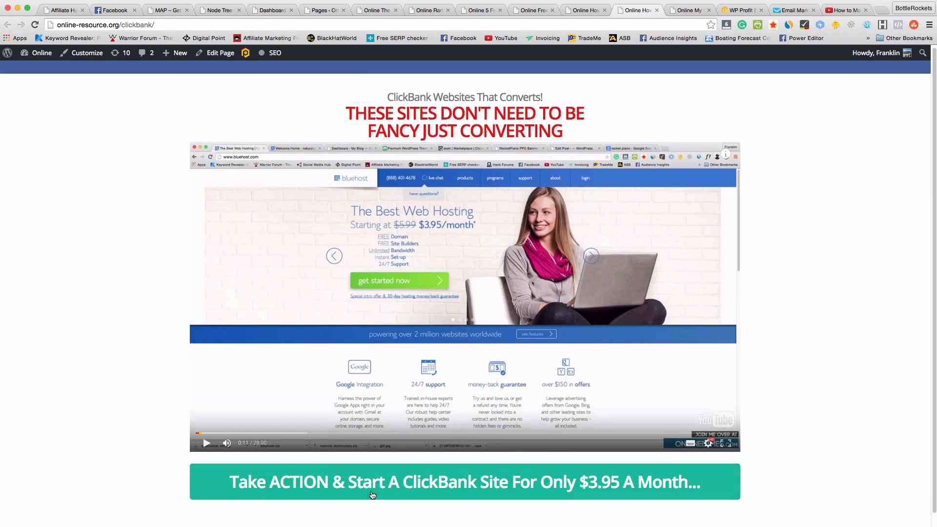
pyautogui.moveTo(692, 18)
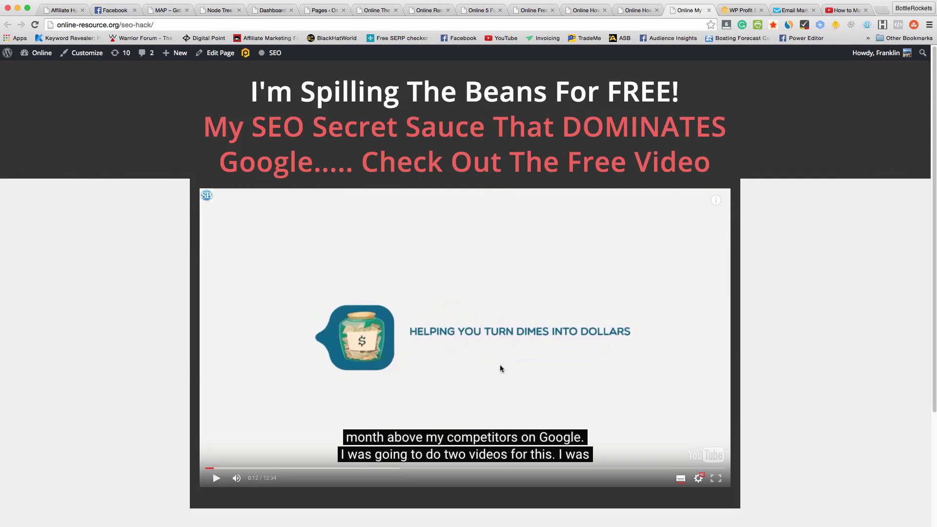
pyautogui.moveTo(743, 34)
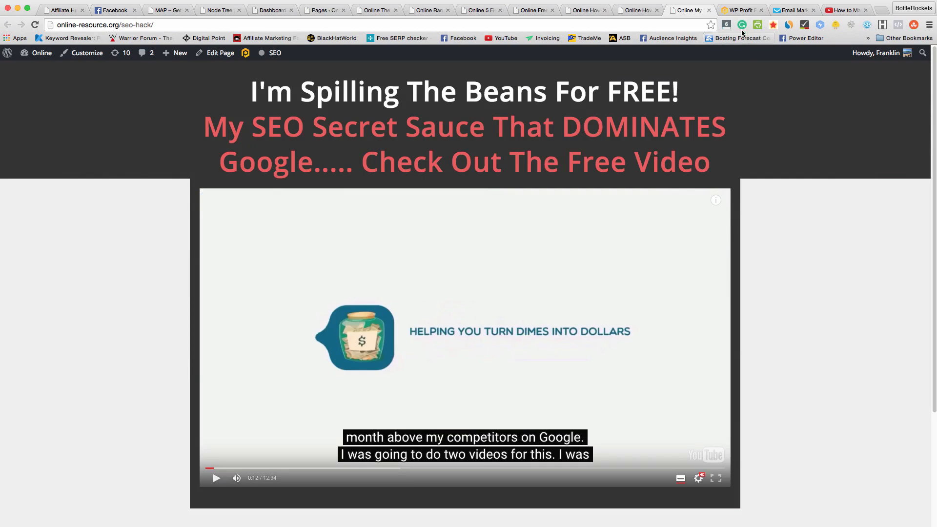
# Scroll through the WP Profit Builder sales page, then return to the WordPress dashboard
pyautogui.click(741, 11)
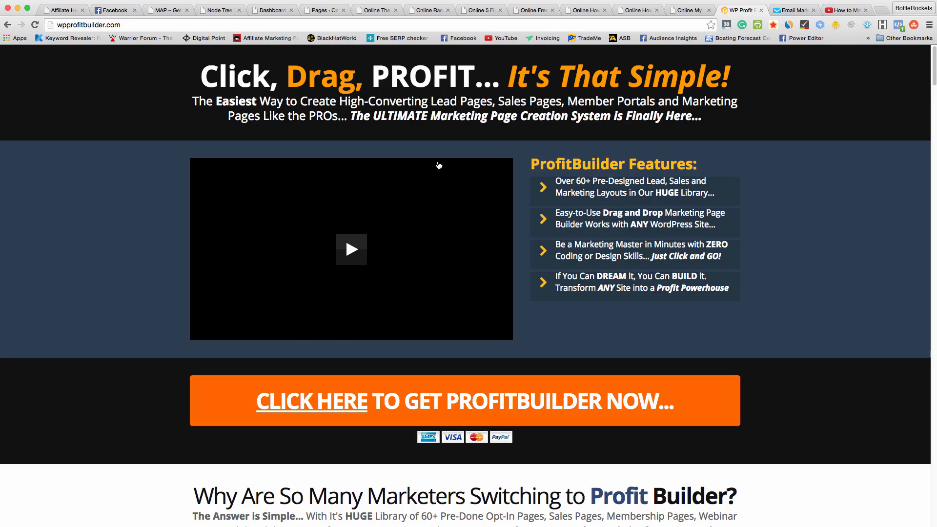
pyautogui.moveTo(501, 164)
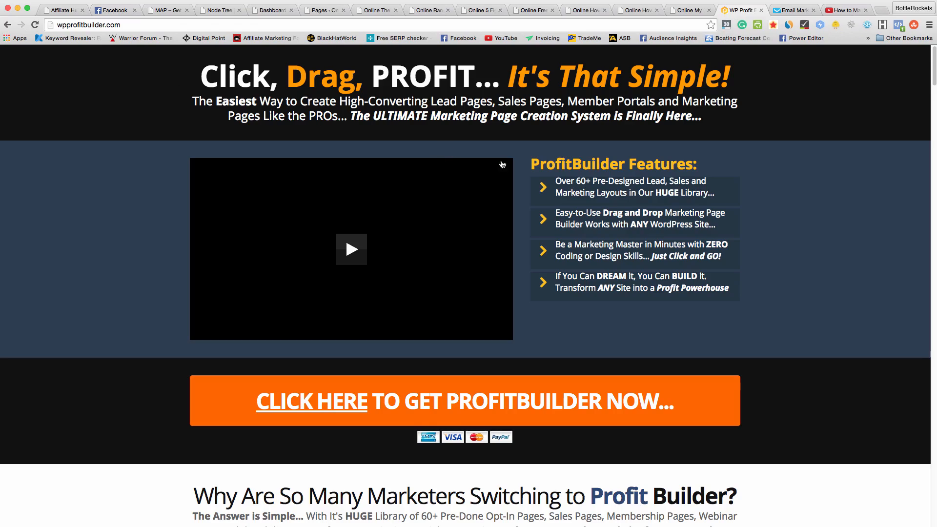
pyautogui.scroll(-3)
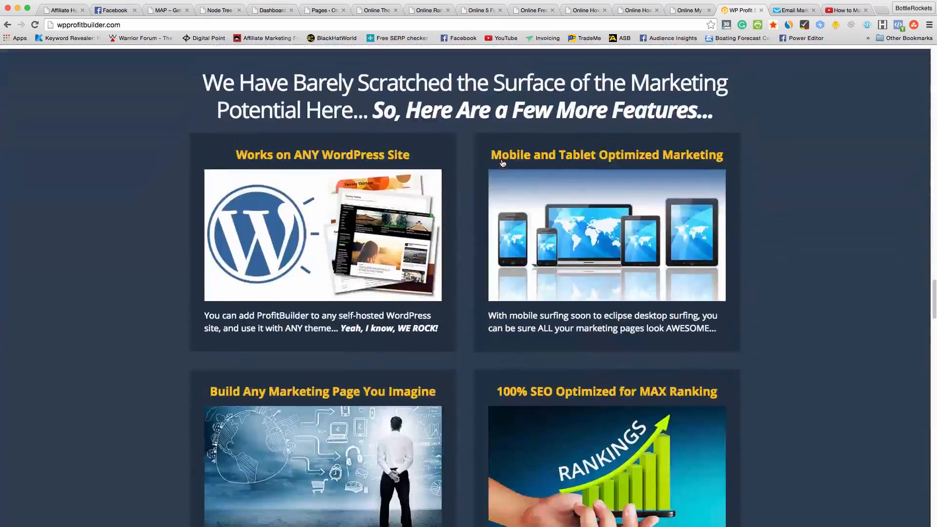
pyautogui.scroll(-3)
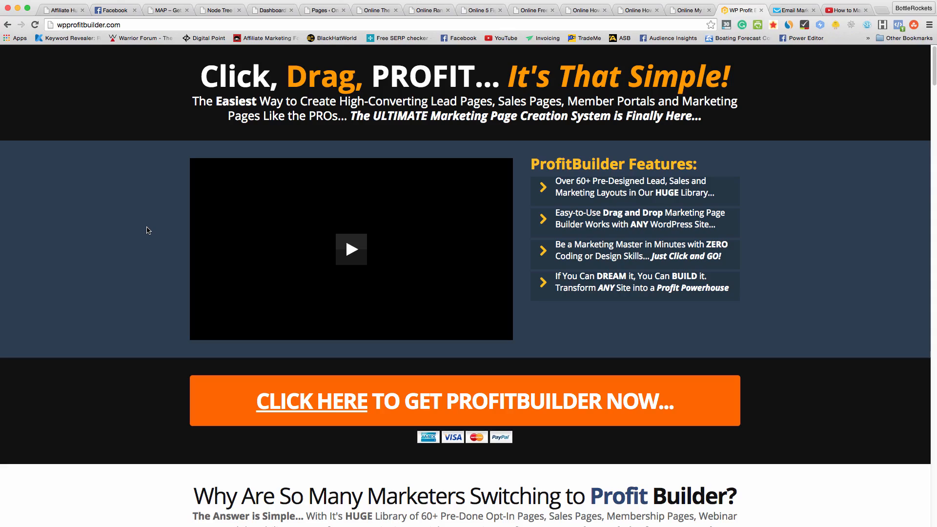
pyautogui.scroll(-3)
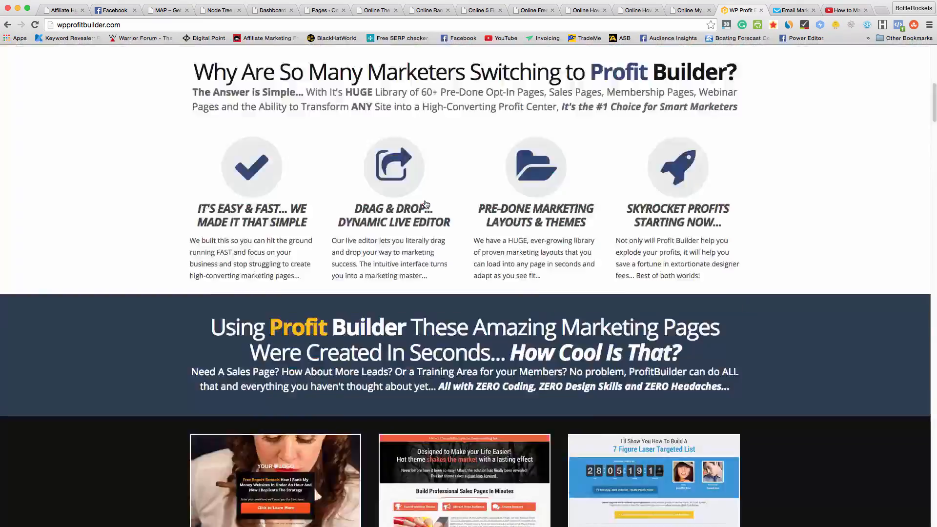
pyautogui.scroll(-3)
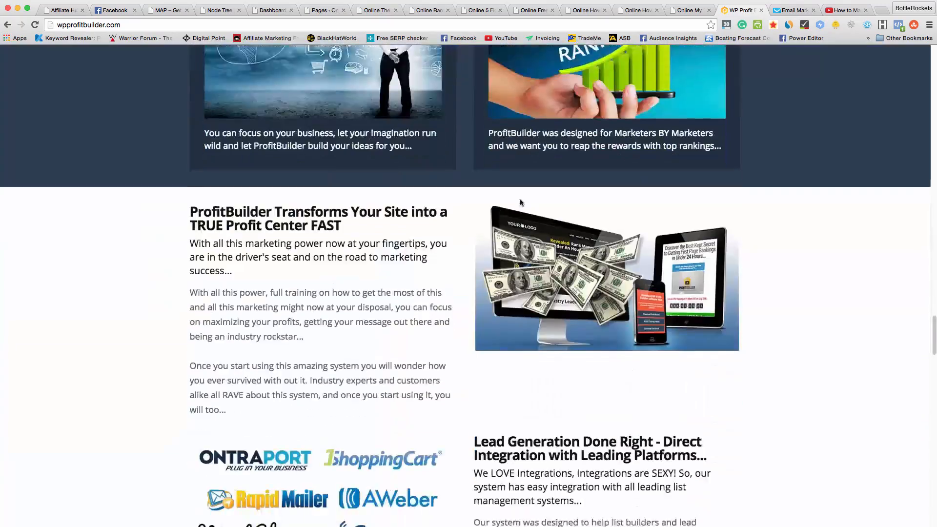
pyautogui.scroll(-3)
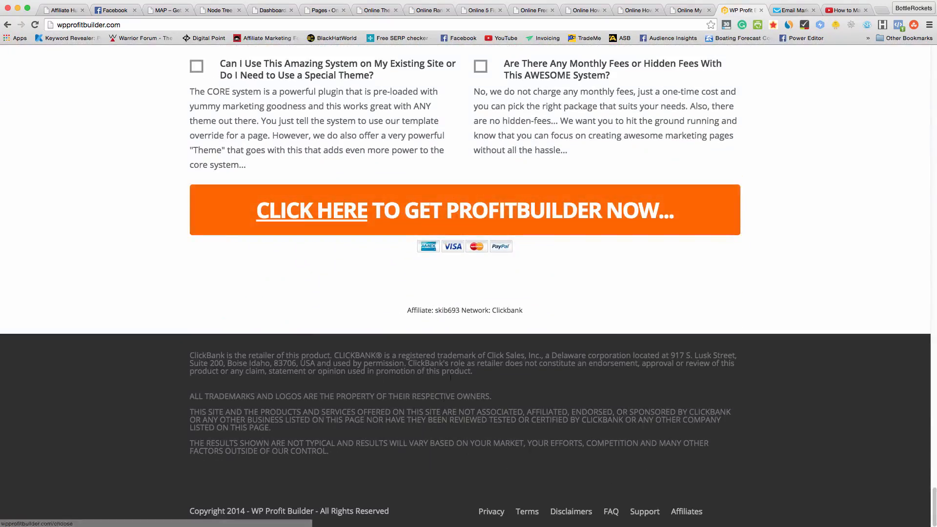
pyautogui.scroll(3)
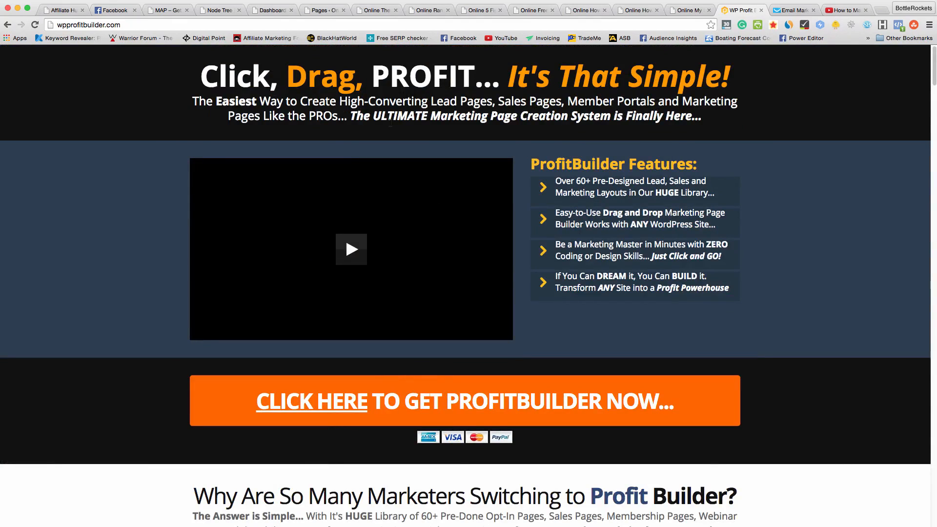
pyautogui.click(273, 10)
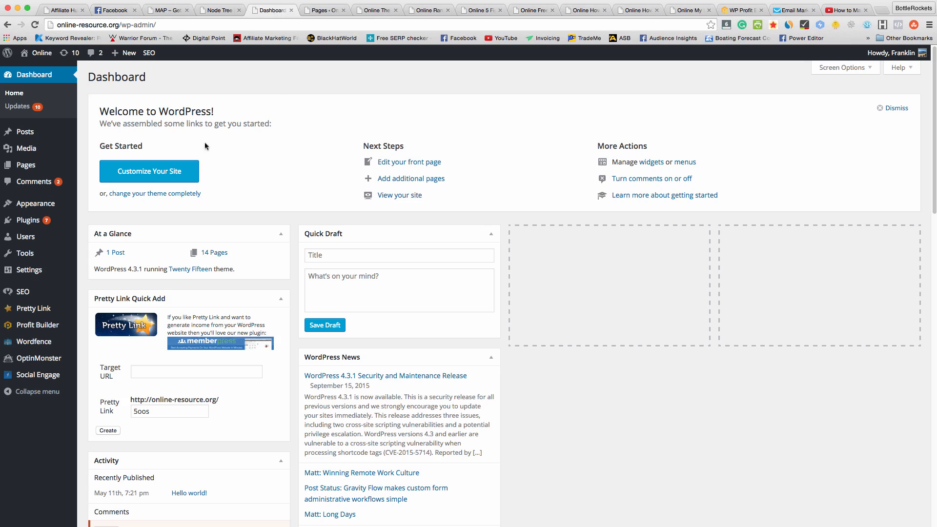
# Go to Profit Builder in the admin sidebar and open its Templates Management section
pyautogui.click(26, 165)
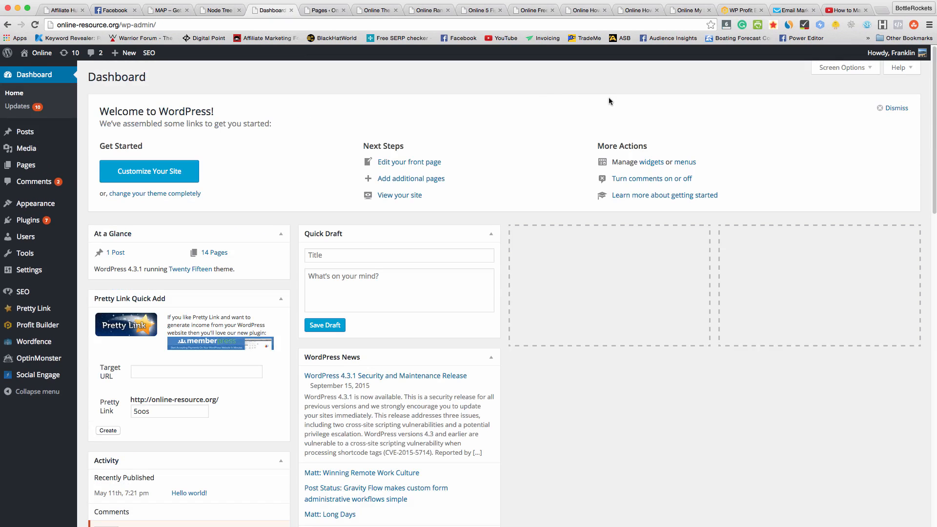
pyautogui.moveTo(37, 324)
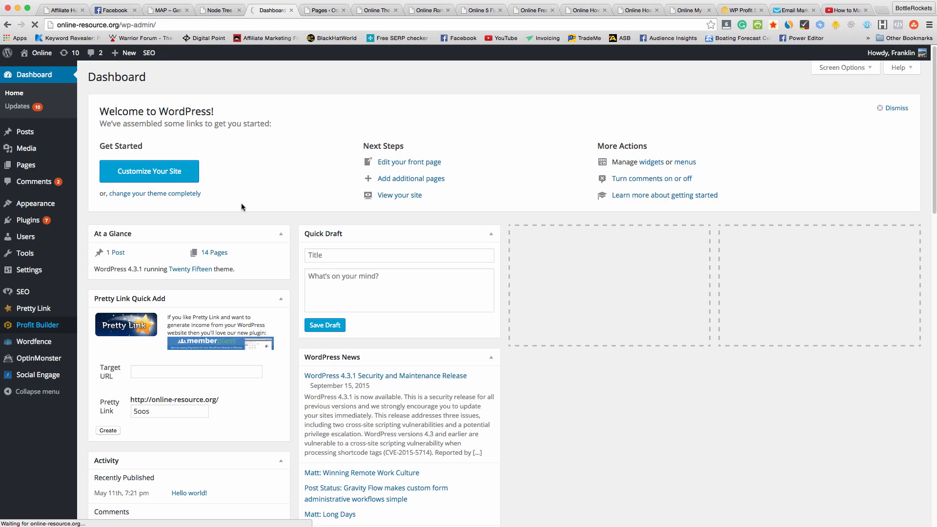
pyautogui.click(37, 324)
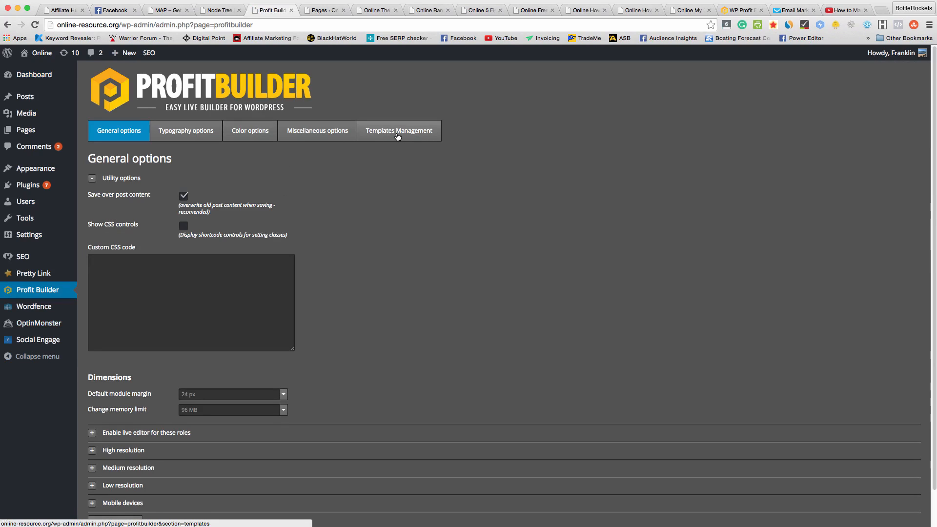
pyautogui.click(399, 131)
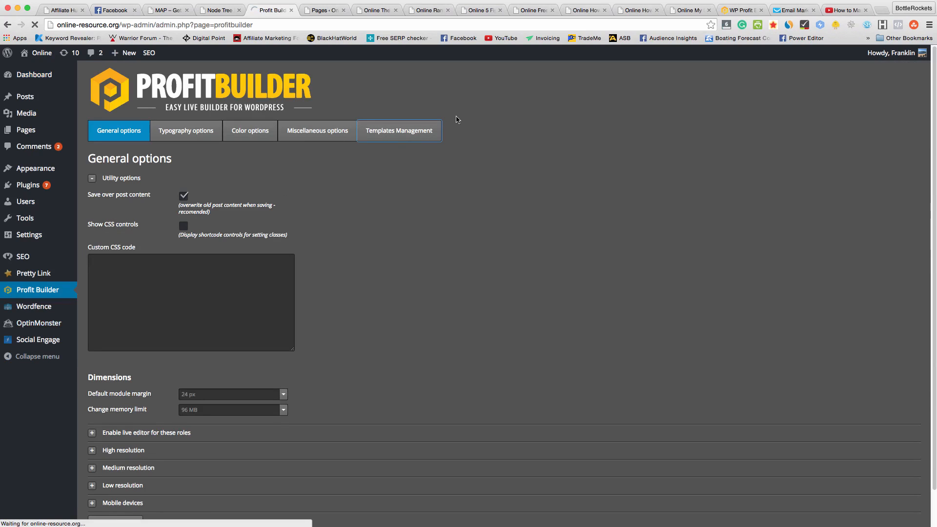
pyautogui.moveTo(434, 100)
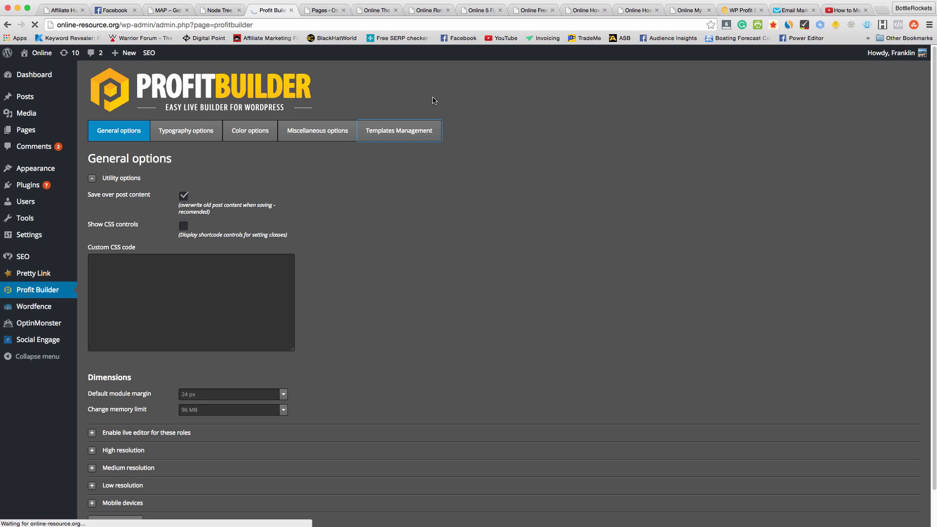
pyautogui.moveTo(460, 120)
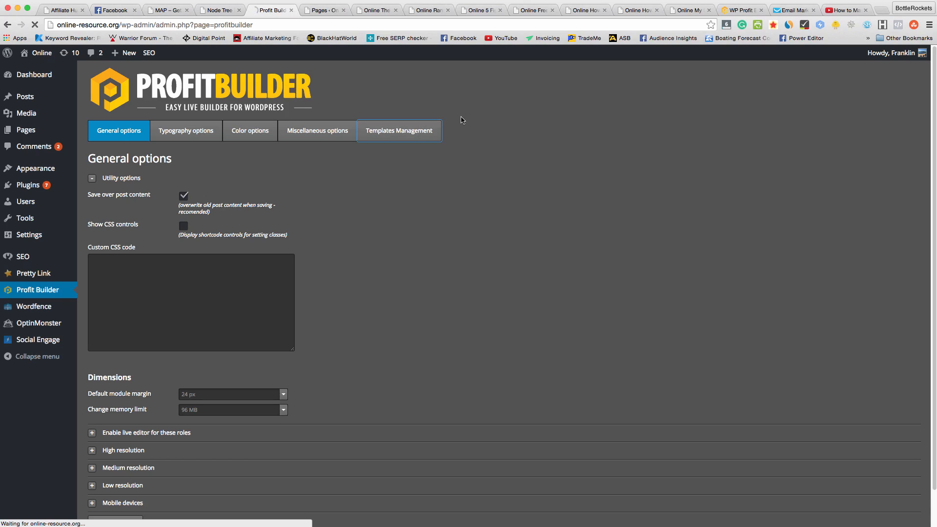
pyautogui.click(399, 130)
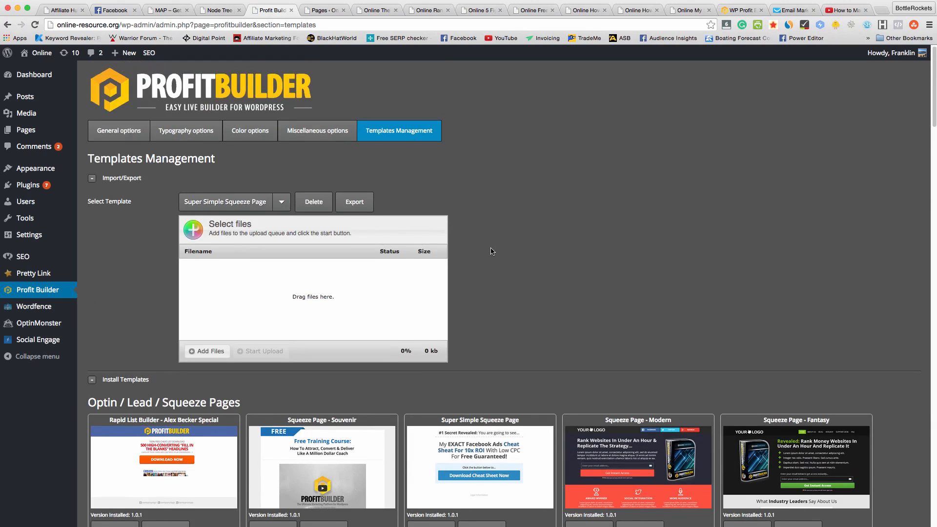
# Scroll through the landing, sales and membership page templates in the library
pyautogui.scroll(-3)
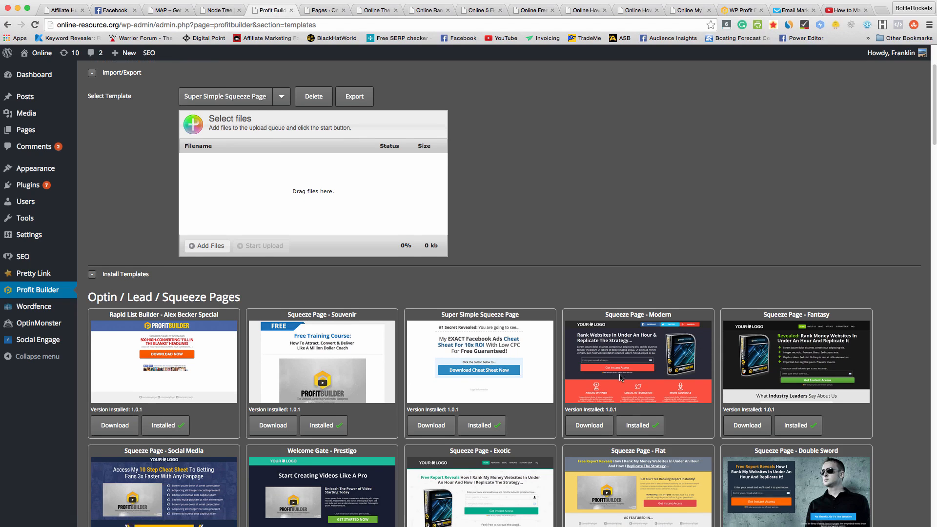
pyautogui.scroll(-3)
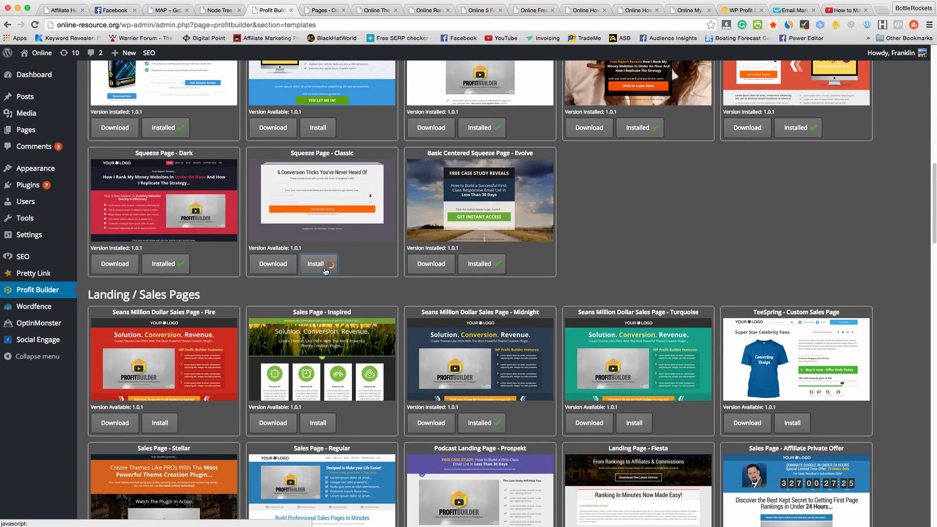
pyautogui.scroll(-3)
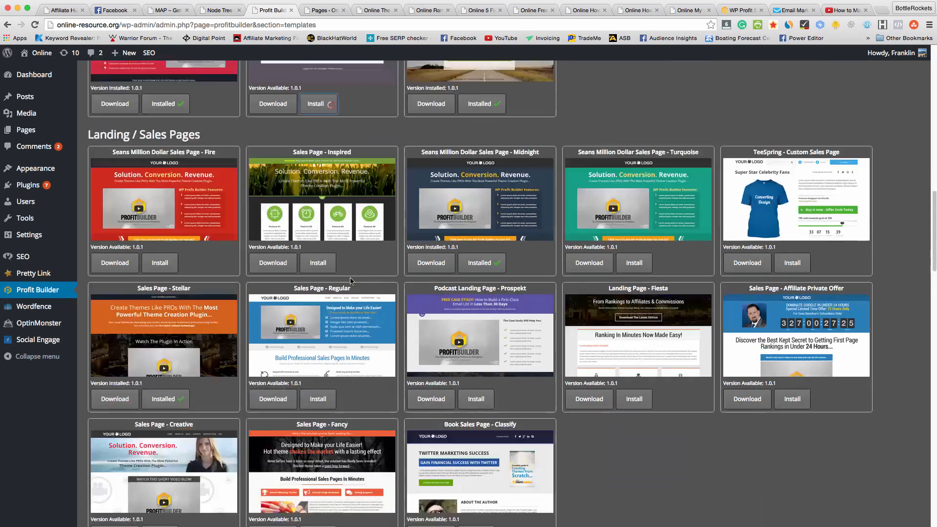
pyautogui.scroll(-3)
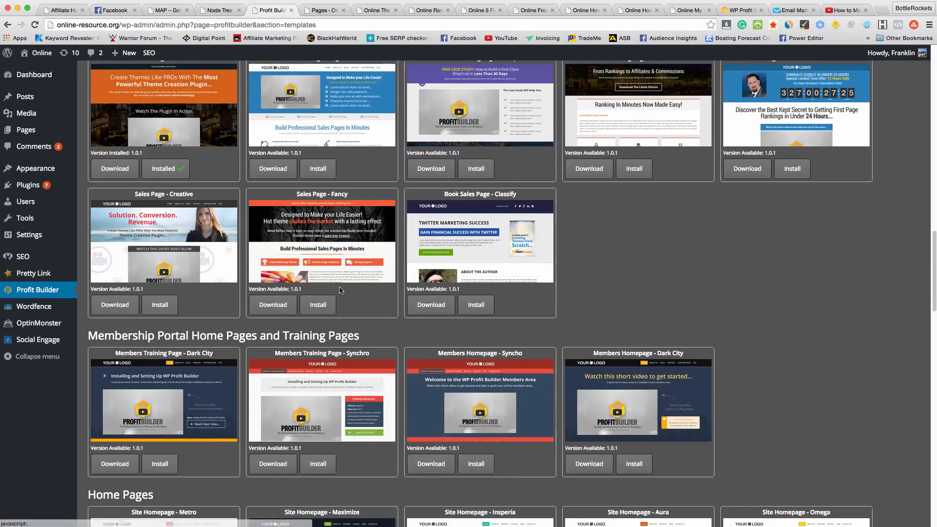
pyautogui.scroll(3)
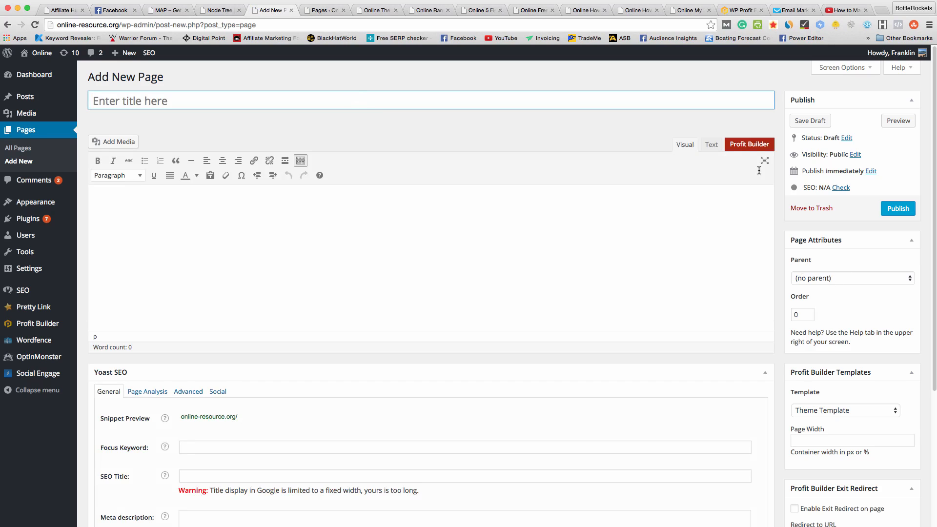
# Publish the untitled page using Profit Builder Full Width Page and enable Profit Builder
pyautogui.click(845, 411)
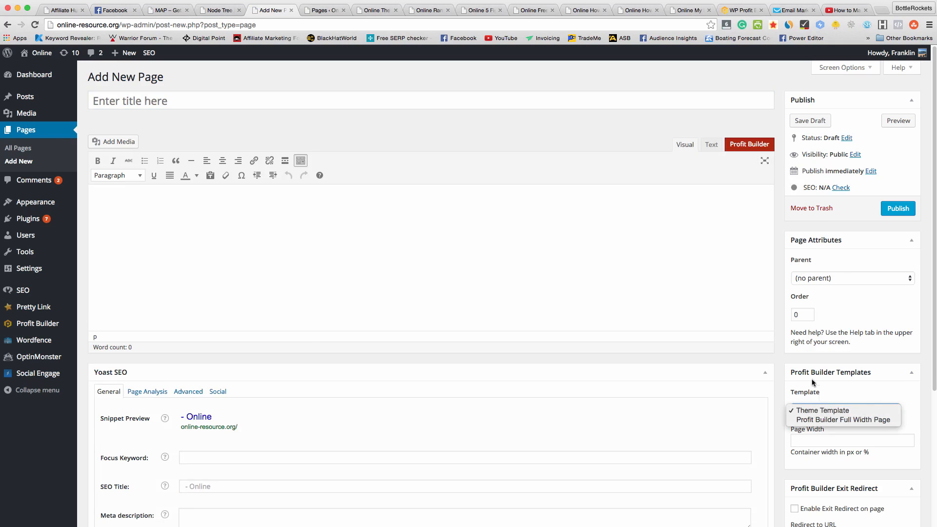
pyautogui.moveTo(861, 372)
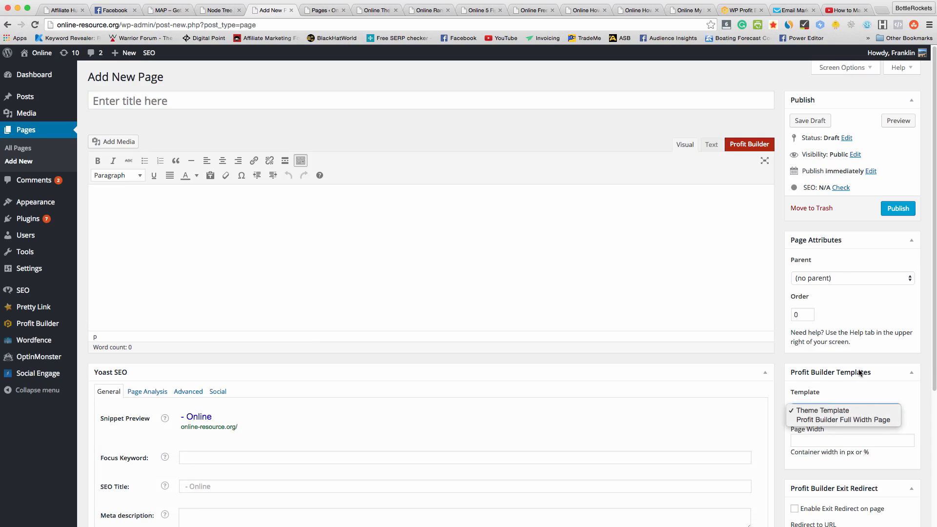
pyautogui.click(843, 420)
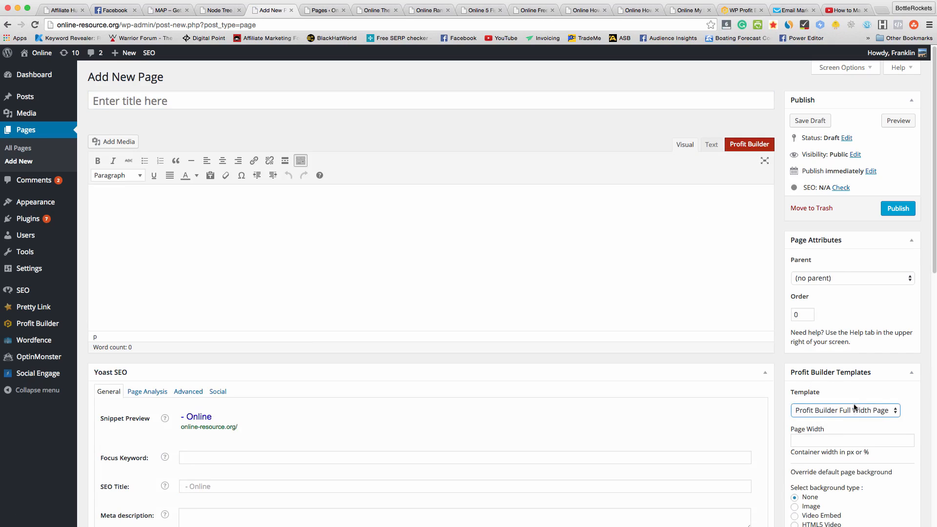
pyautogui.click(898, 208)
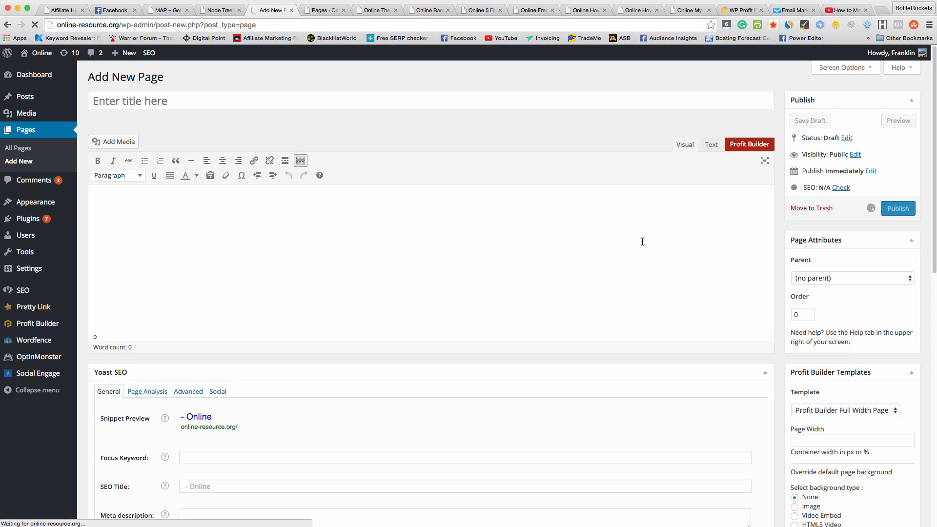
pyautogui.click(898, 208)
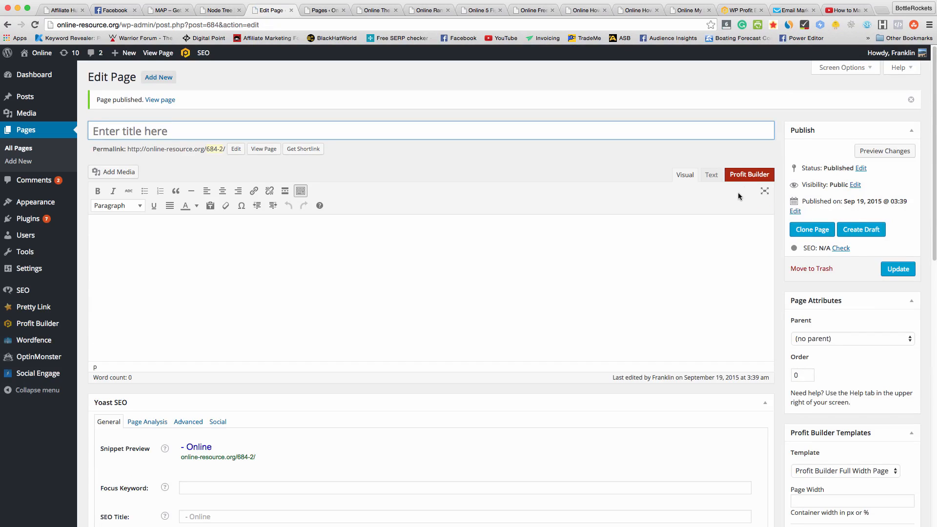
pyautogui.click(711, 174)
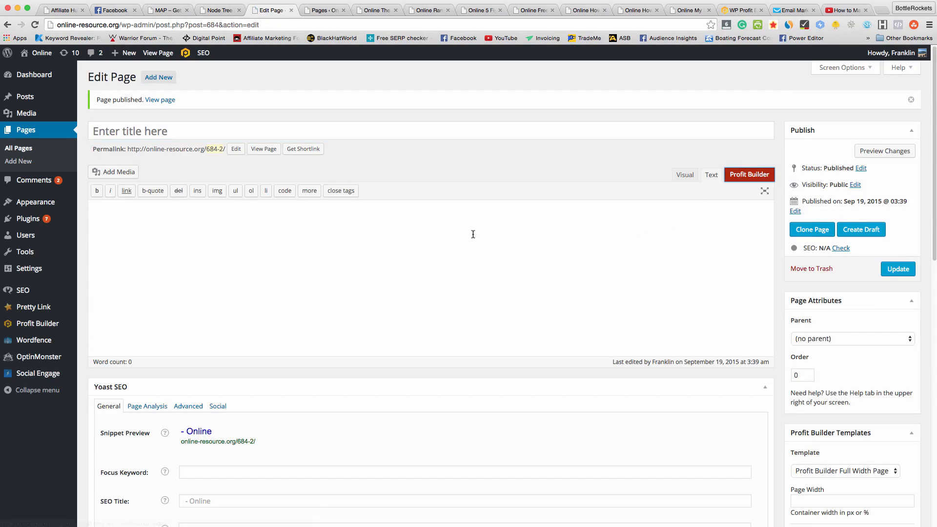
pyautogui.moveTo(501, 250)
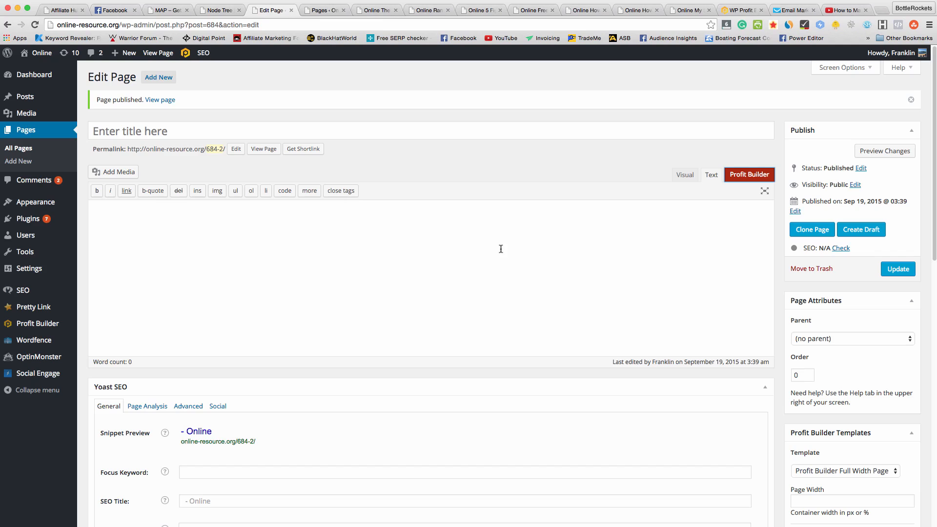
pyautogui.click(749, 175)
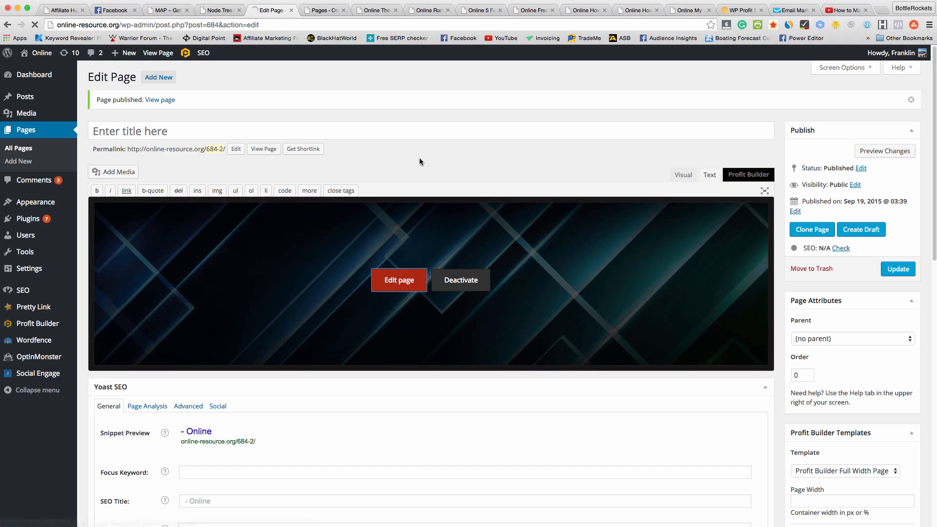
# Launch the Profit Builder editor on the empty page and show the Load Template dialog
pyautogui.click(398, 280)
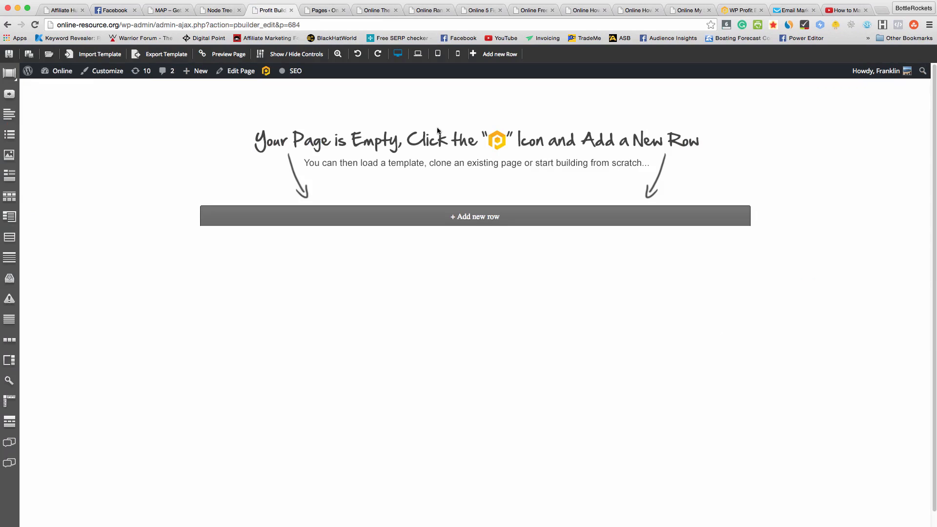
pyautogui.moveTo(356, 132)
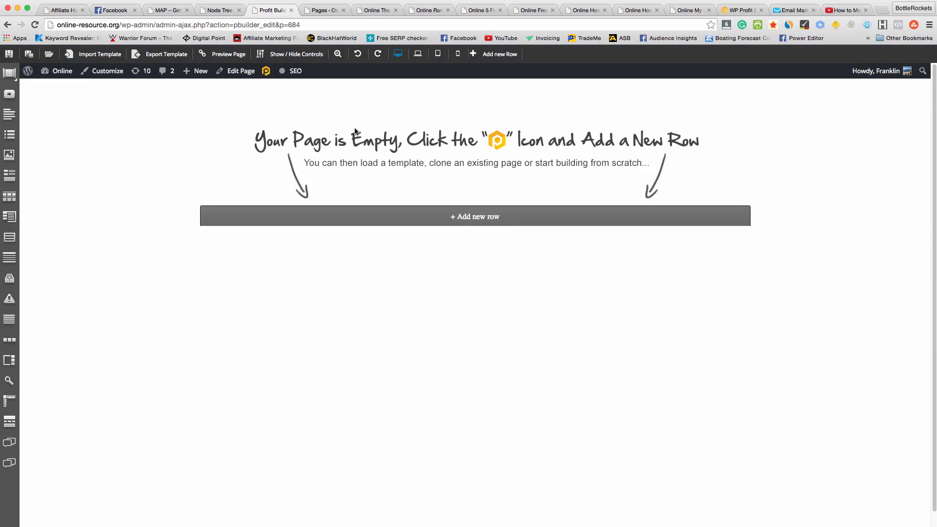
pyautogui.moveTo(99, 54)
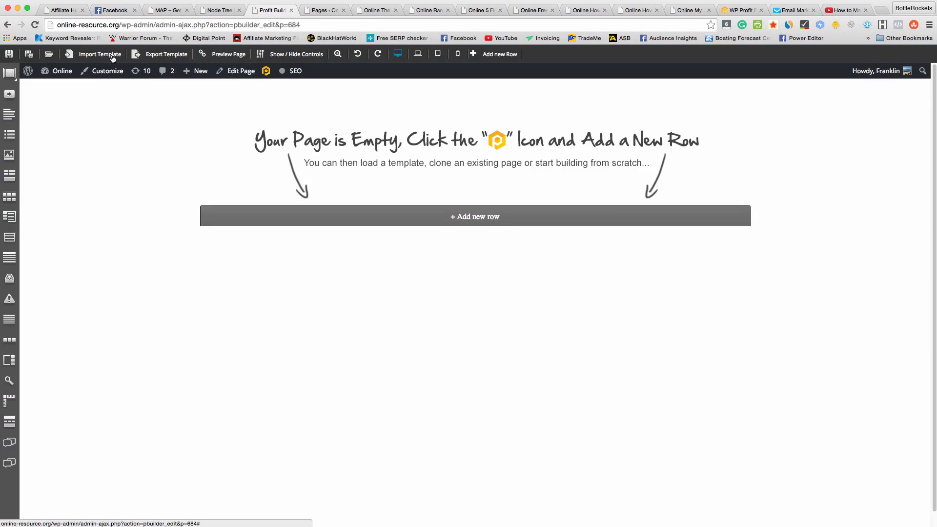
pyautogui.moveTo(99, 54)
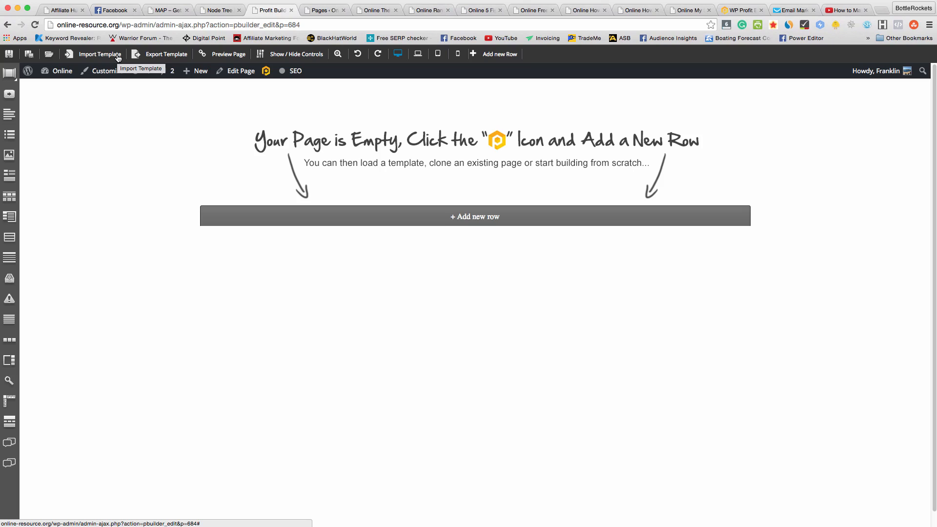
pyautogui.click(49, 54)
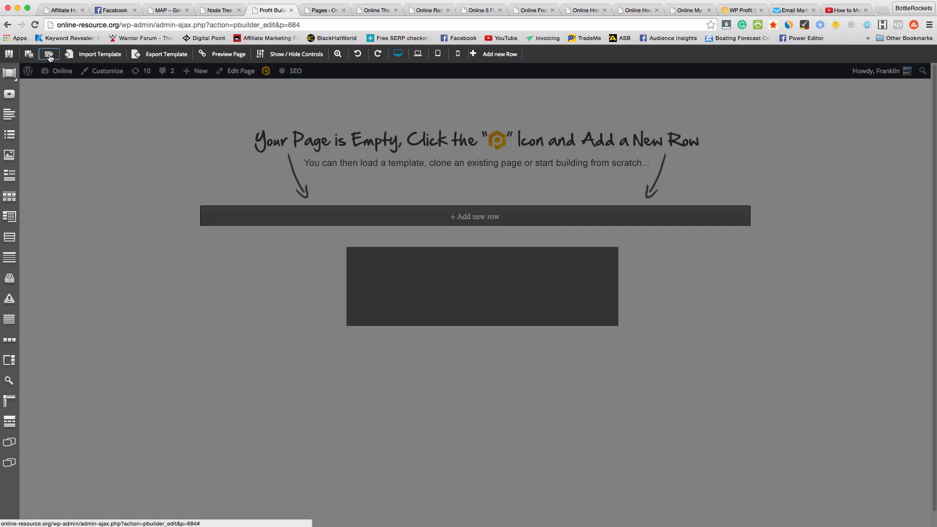
pyautogui.click(48, 54)
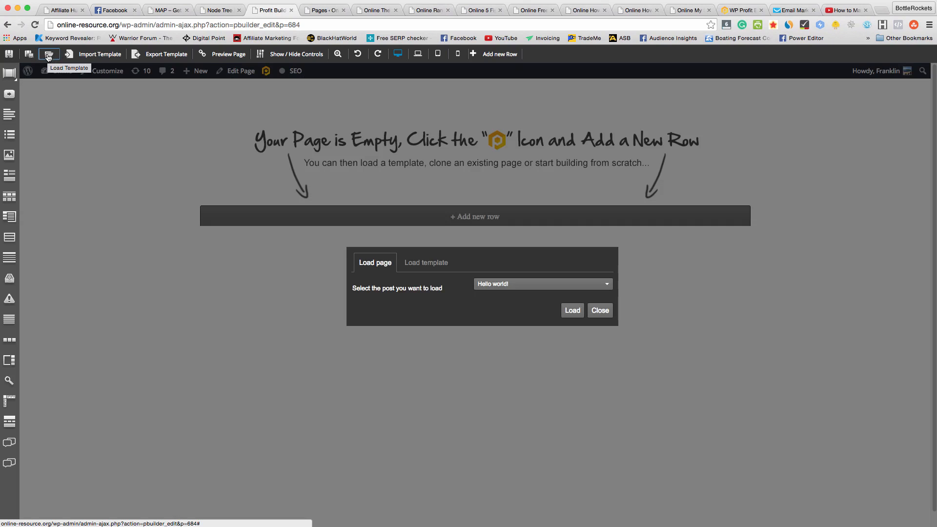
# Load the Rapid List Builder - Alex Becker Special template onto the page
pyautogui.click(426, 263)
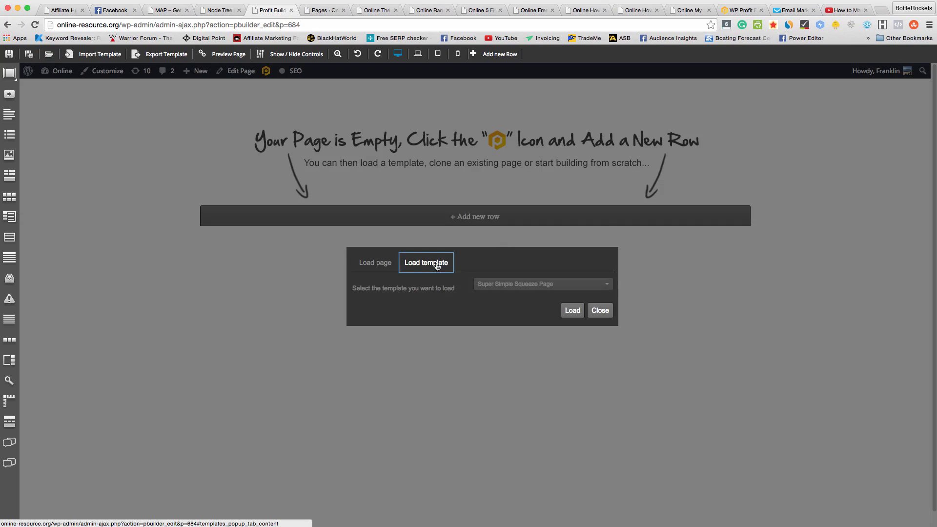
pyautogui.click(541, 284)
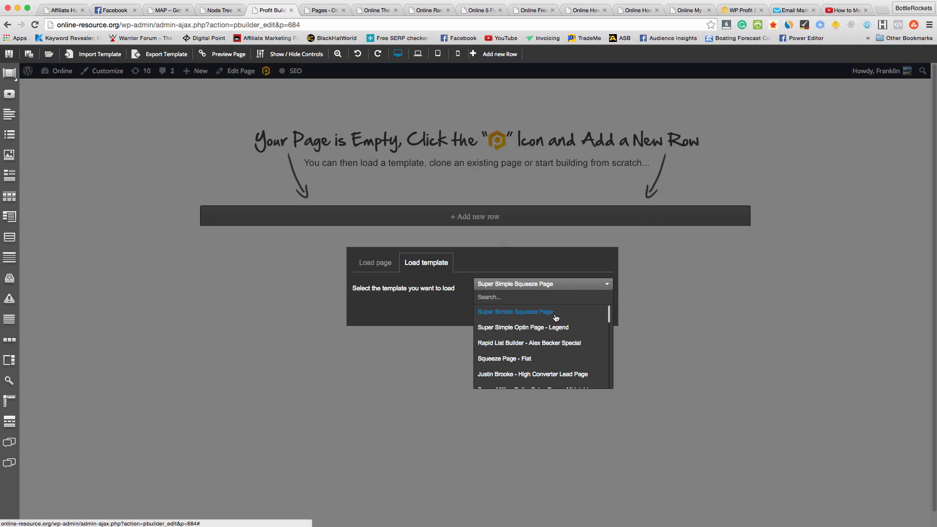
pyautogui.scroll(-3)
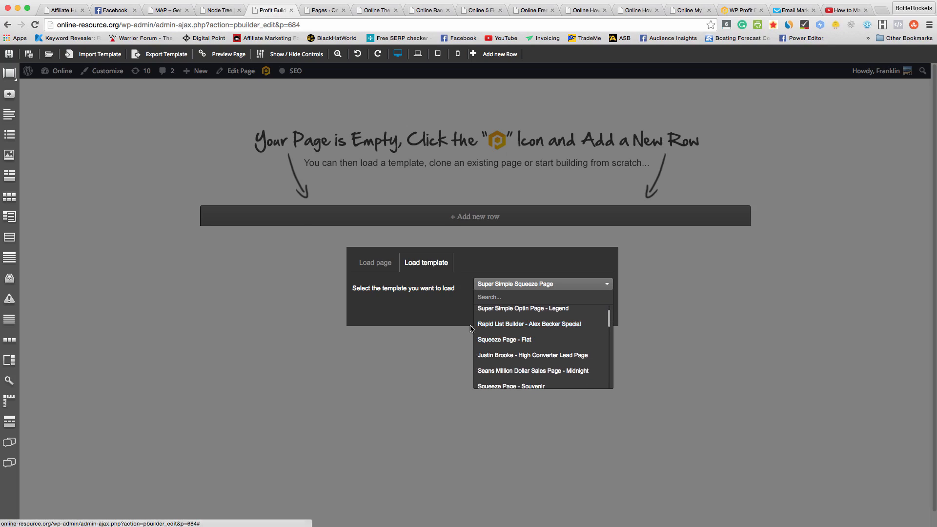
pyautogui.moveTo(528, 323)
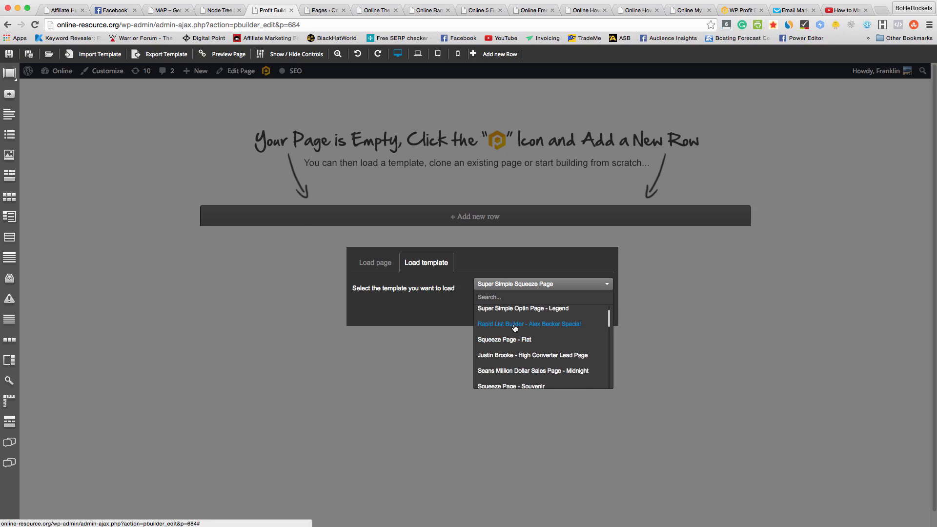
pyautogui.click(528, 323)
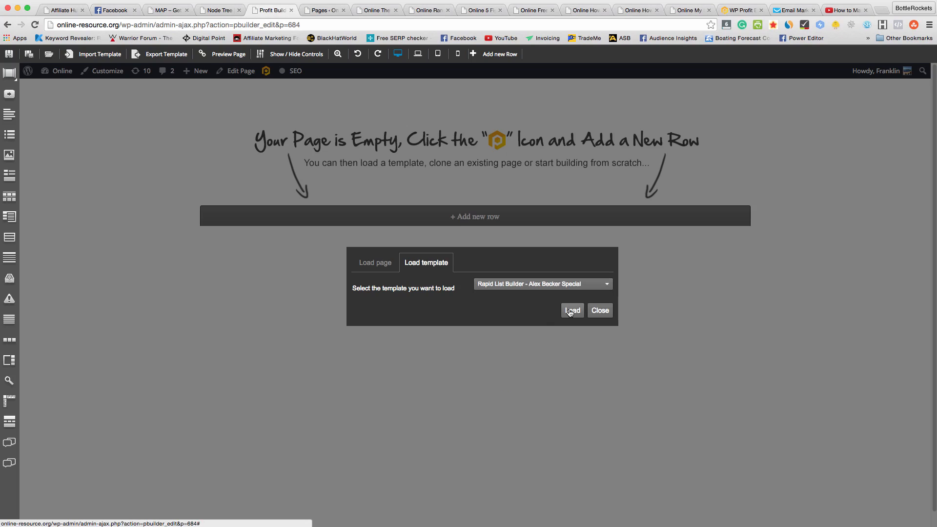
pyautogui.click(566, 311)
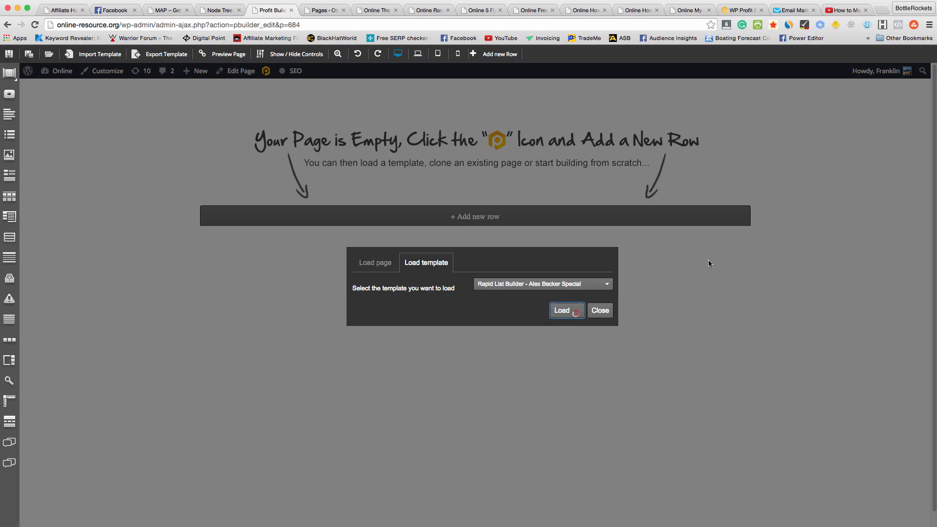
pyautogui.click(561, 311)
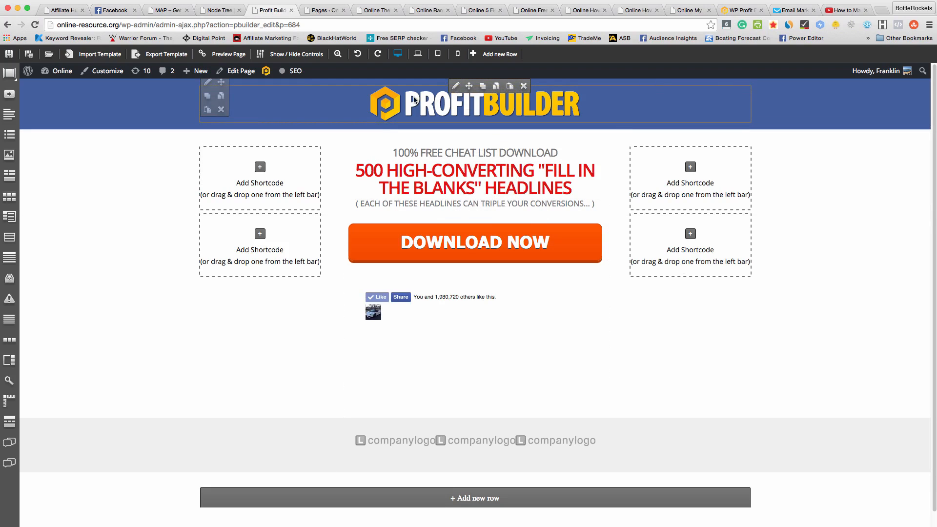
pyautogui.moveTo(543, 106)
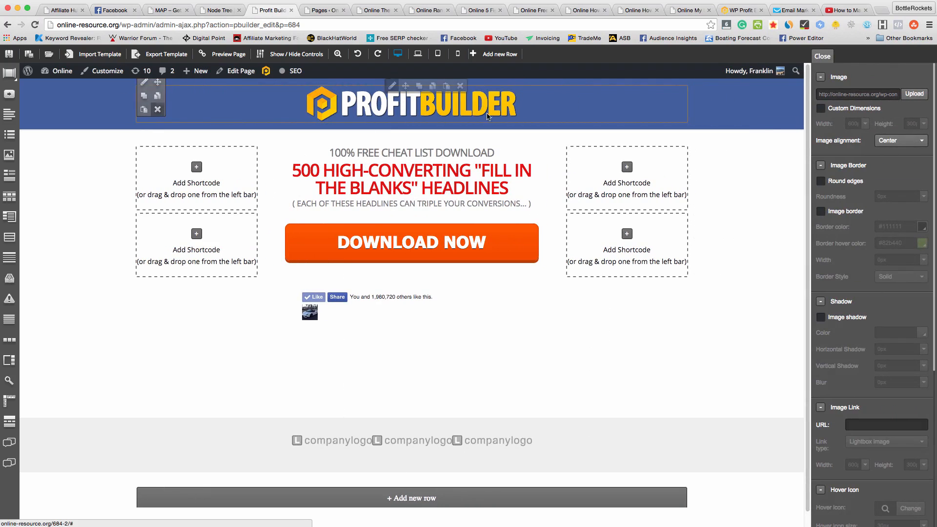
# Delete the header logo row and open the main headline's content editor
pyautogui.click(158, 110)
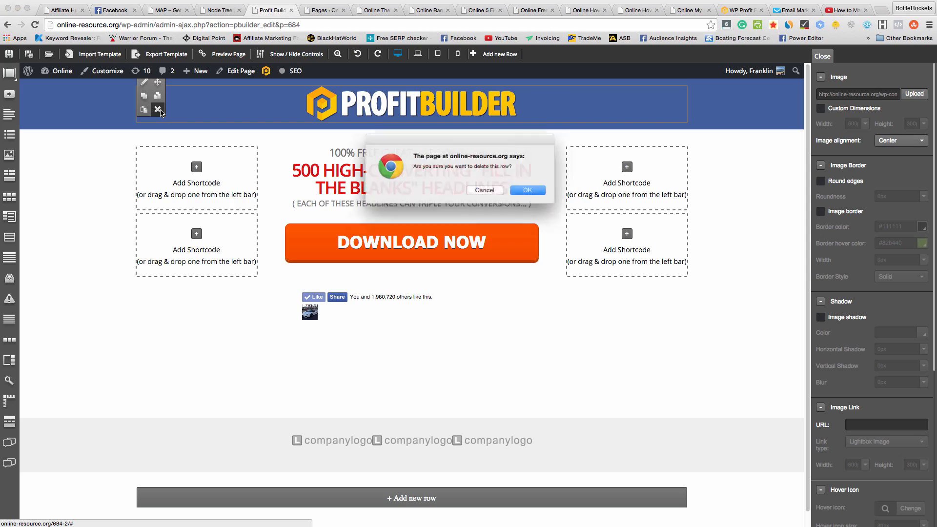
pyautogui.click(527, 190)
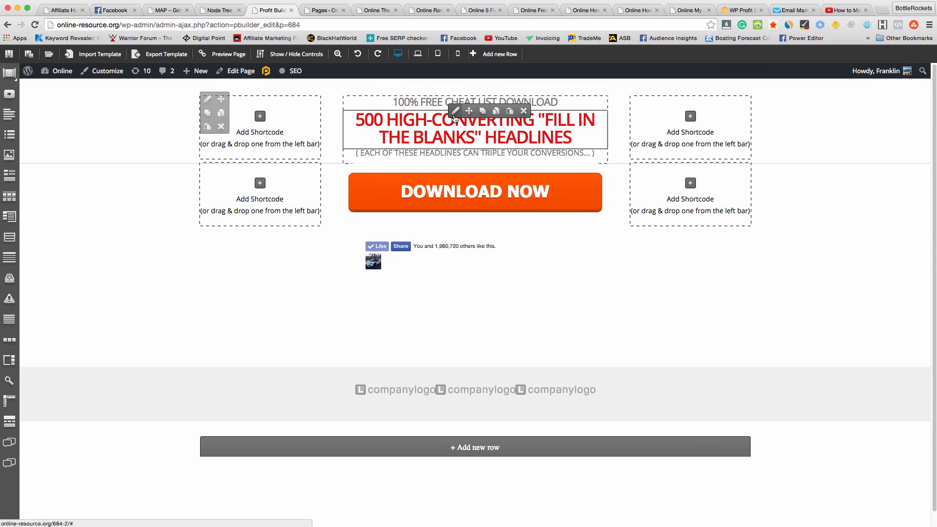
pyautogui.click(454, 112)
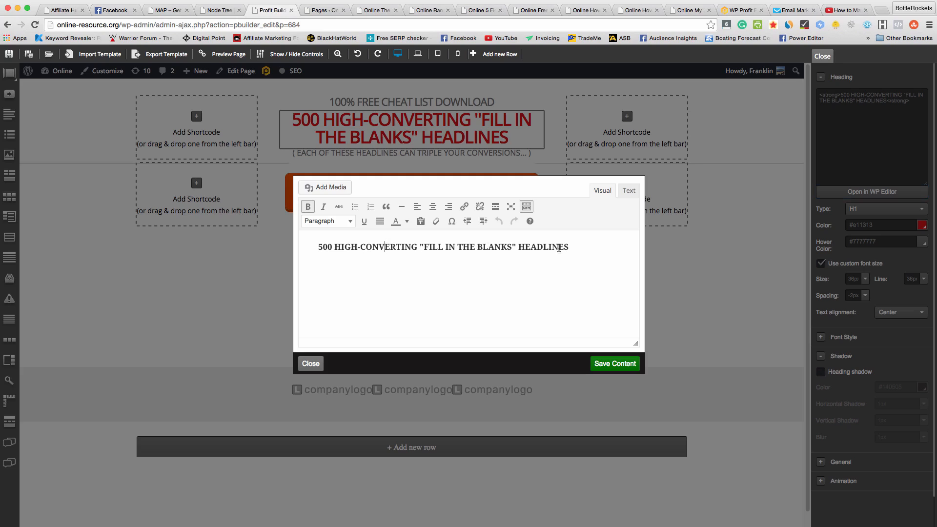
# Change the headline to 'GET MY GOOGLE CHEAT SHEET' and delete the Facebook like box
pyautogui.tripleClick(443, 247)
pyautogui.write('G')
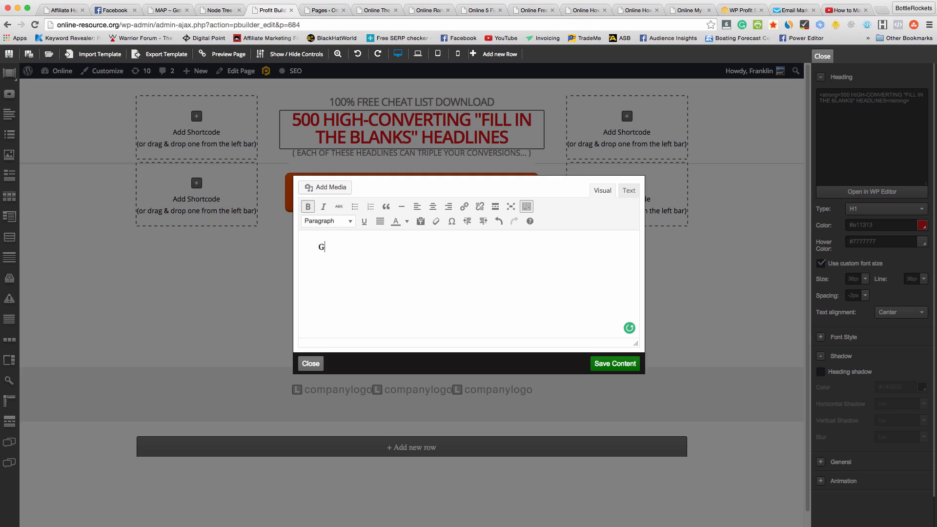
pyautogui.write('et my google')
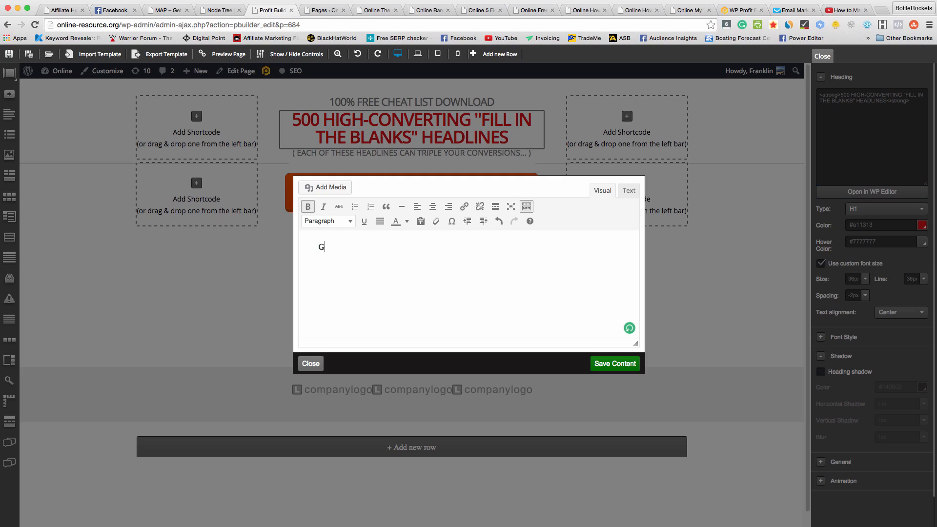
pyautogui.write('ET MY GOOGLE CHEAT S')
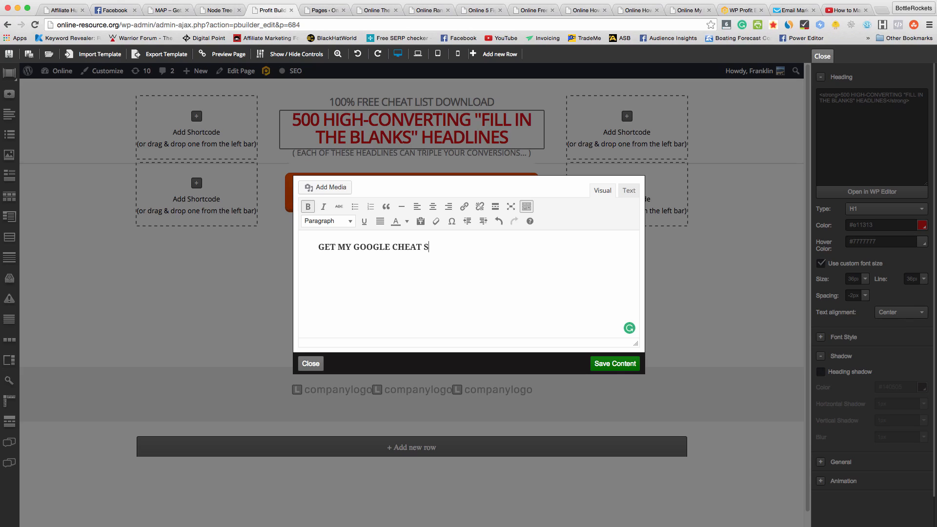
pyautogui.write('HEET')
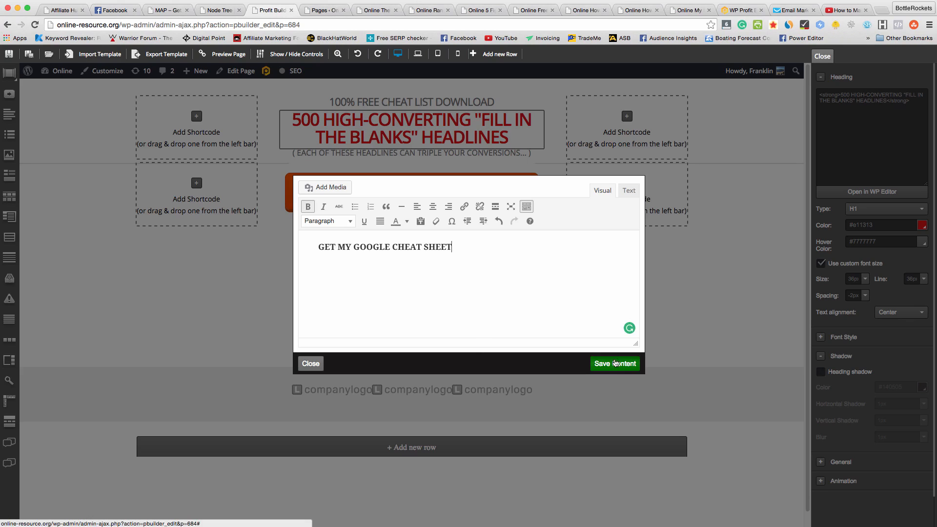
pyautogui.click(615, 364)
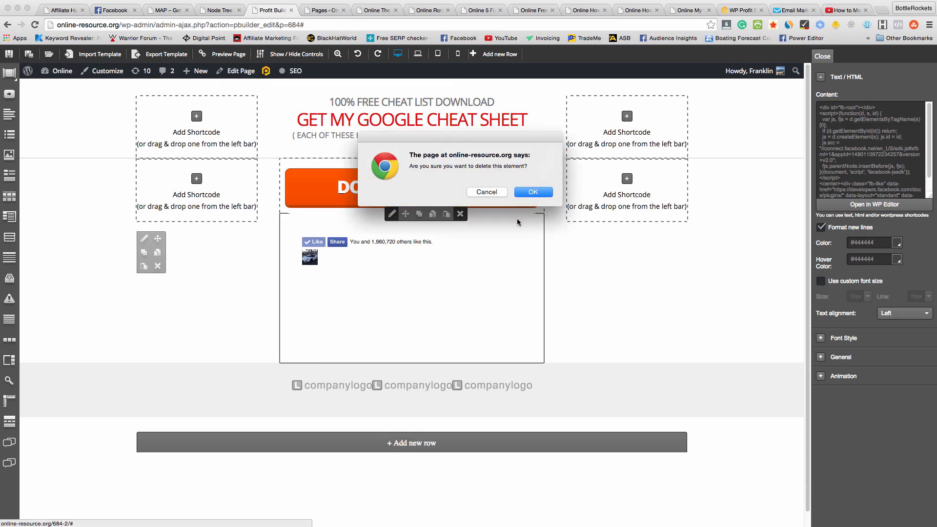
pyautogui.click(532, 192)
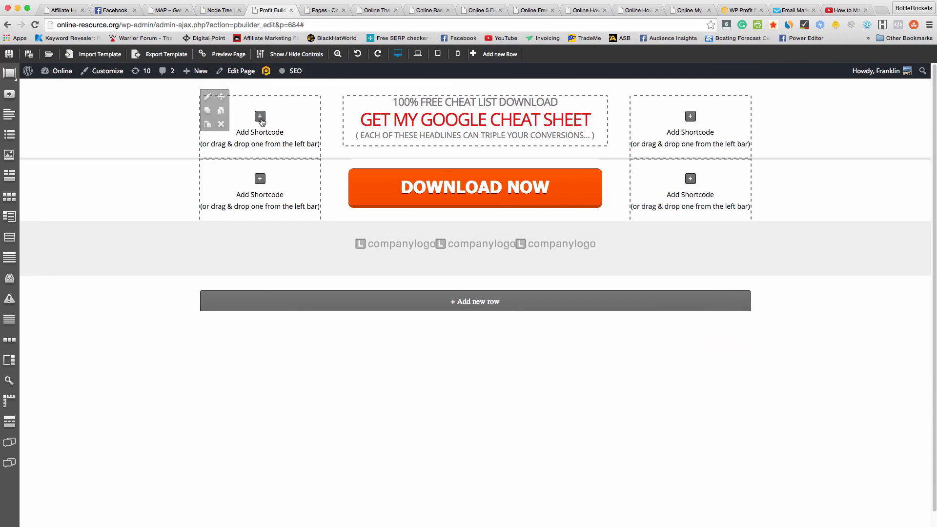
pyautogui.click(259, 117)
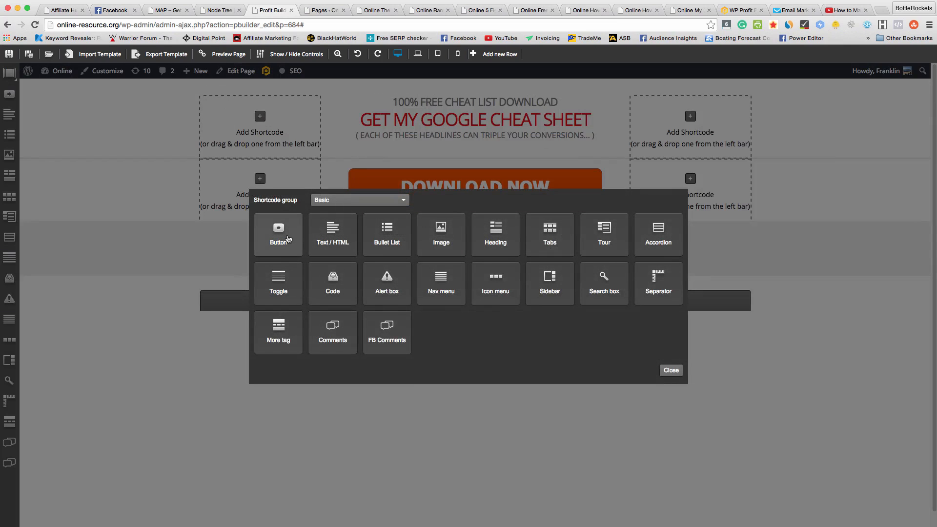
# Add a button and a Gauge element in the left column, and delete the company logos strip
pyautogui.click(278, 234)
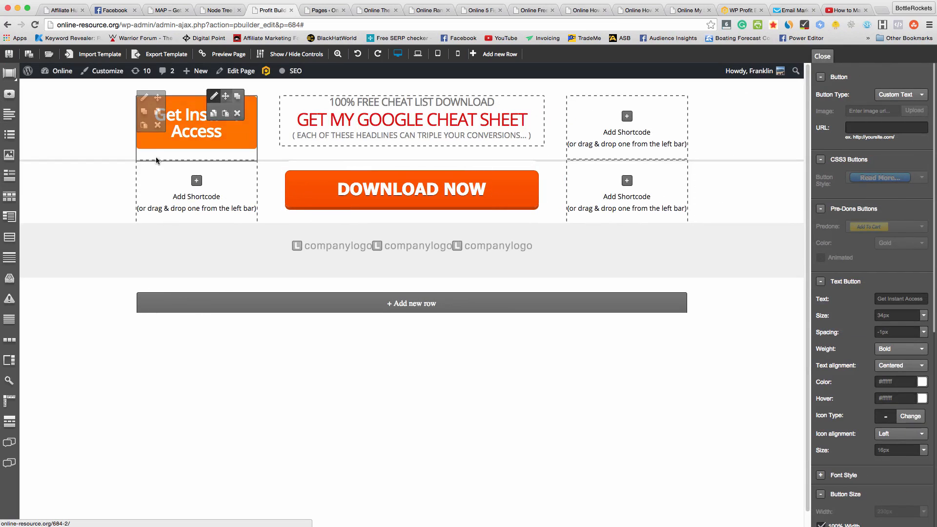
pyautogui.click(197, 180)
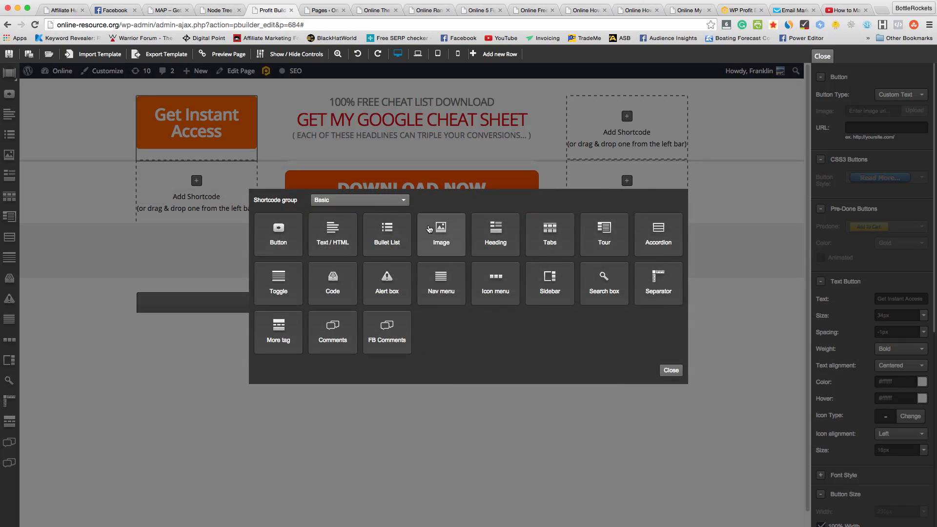
pyautogui.moveTo(355, 358)
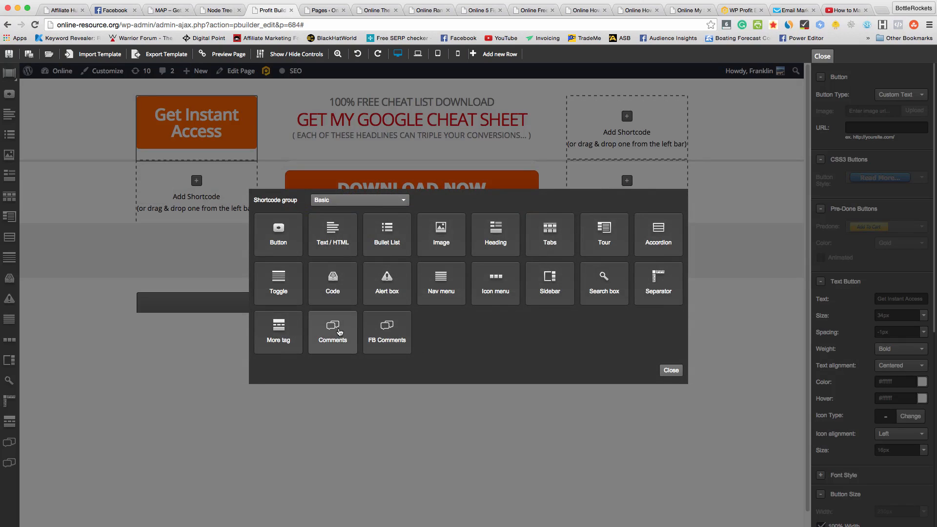
pyautogui.click(359, 200)
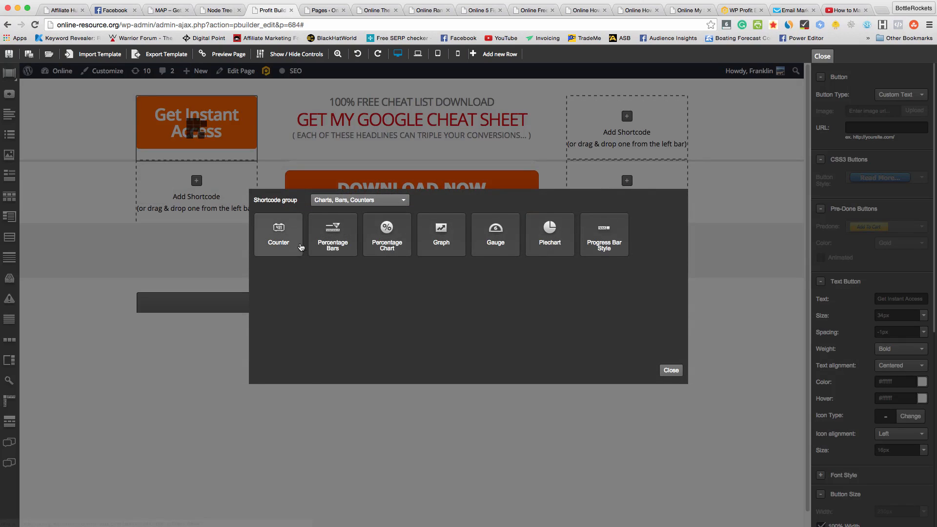
pyautogui.moveTo(495, 234)
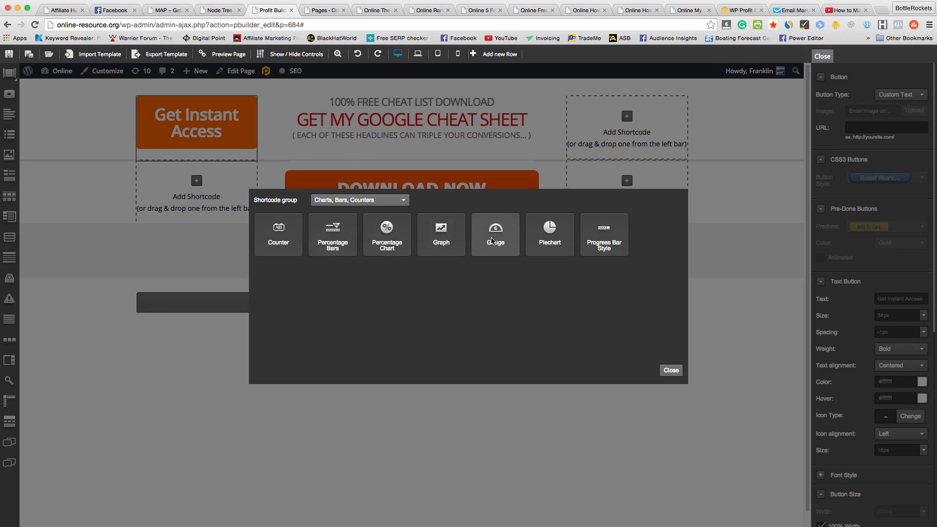
pyautogui.click(495, 233)
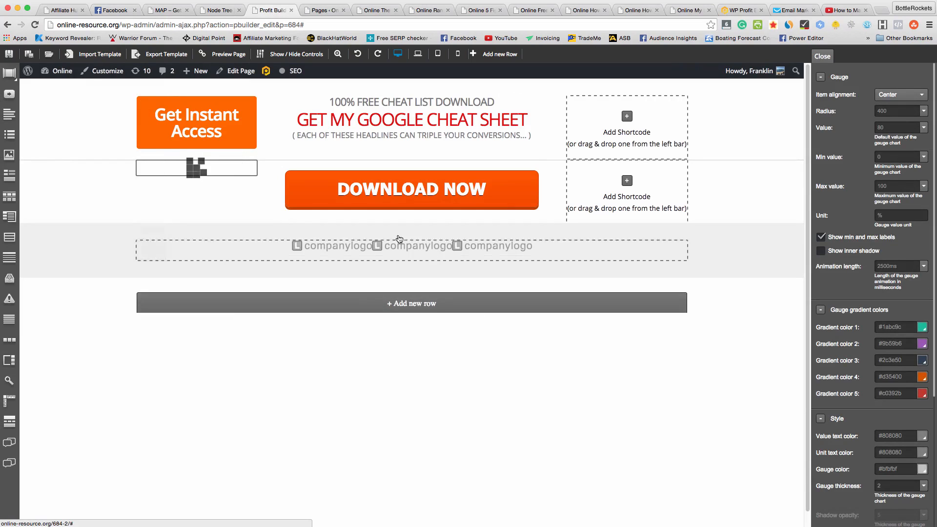
pyautogui.moveTo(411, 246)
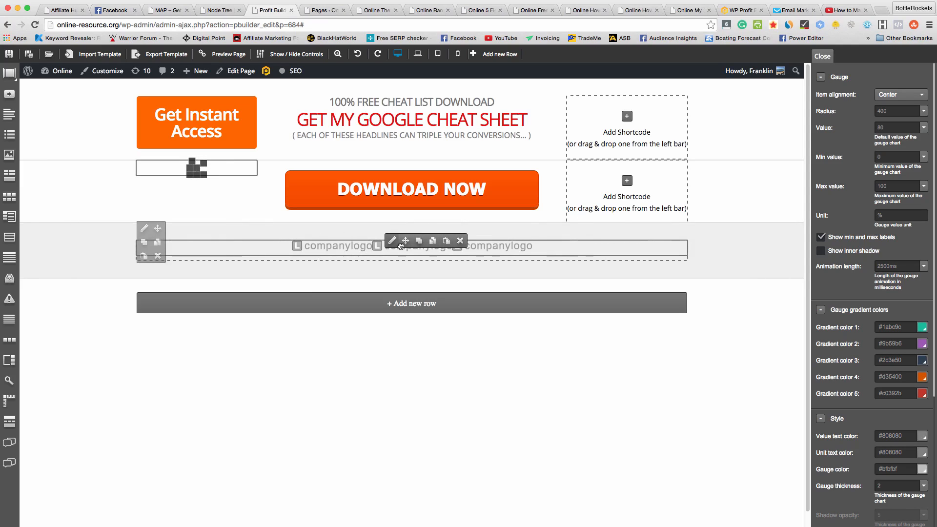
pyautogui.click(461, 240)
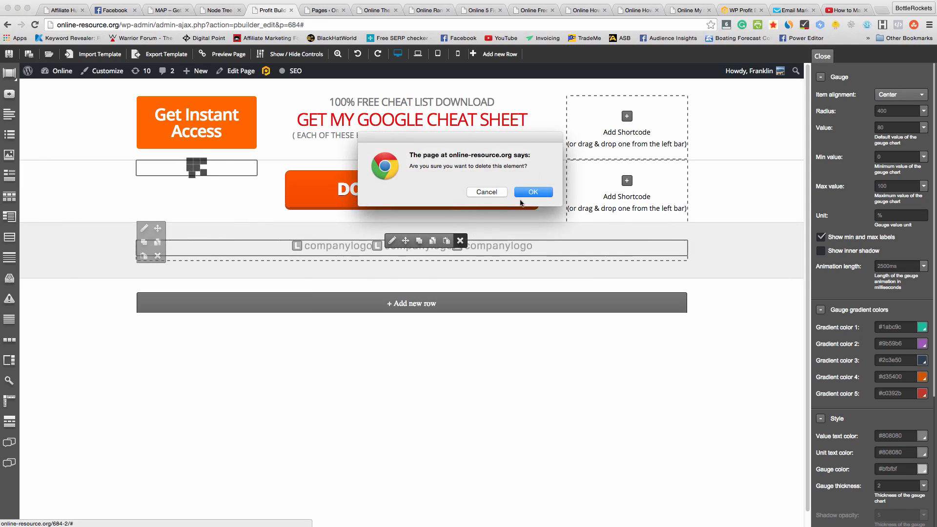
pyautogui.click(532, 192)
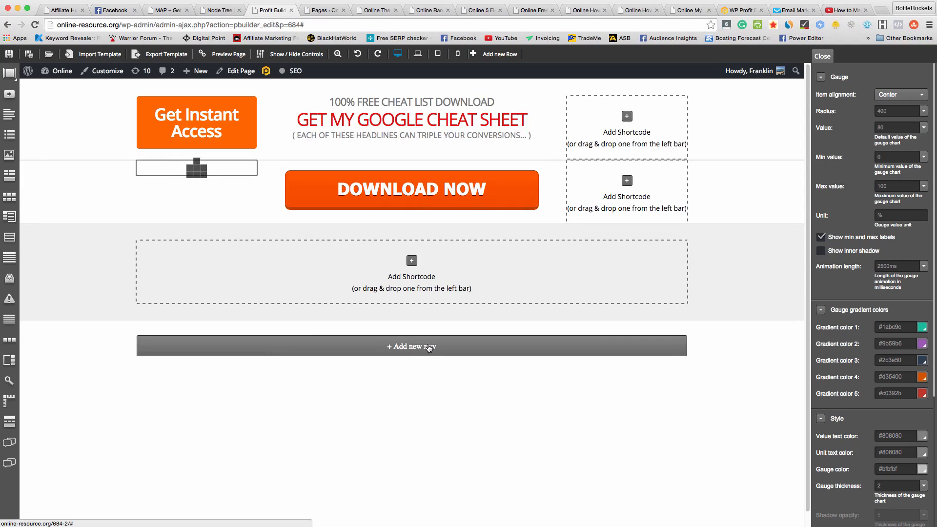
# Add a bottom row holding a percentage bar; add then delete a Comments block in the grey row
pyautogui.click(411, 346)
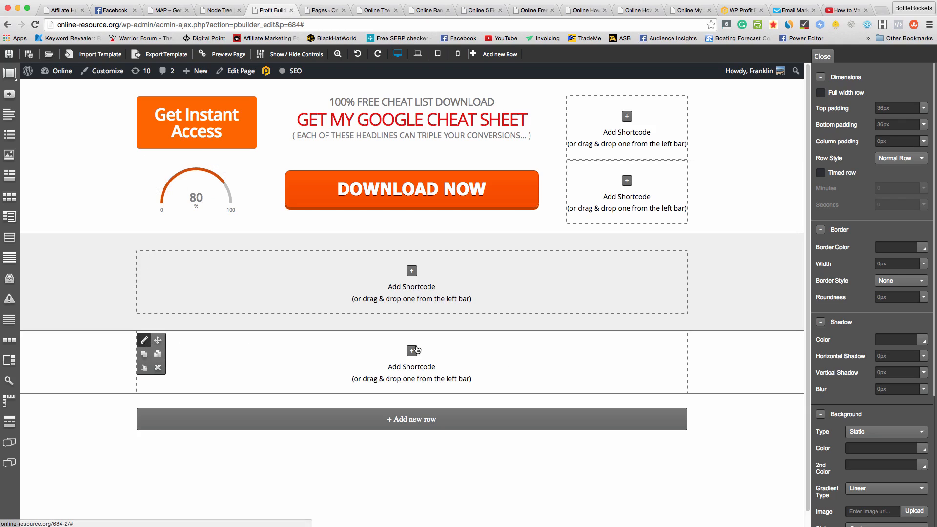
pyautogui.click(411, 351)
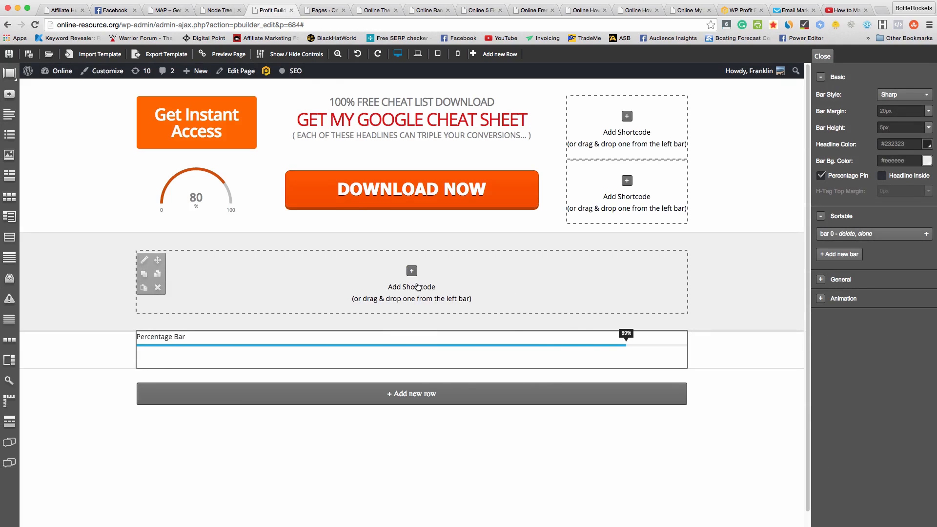
pyautogui.click(411, 271)
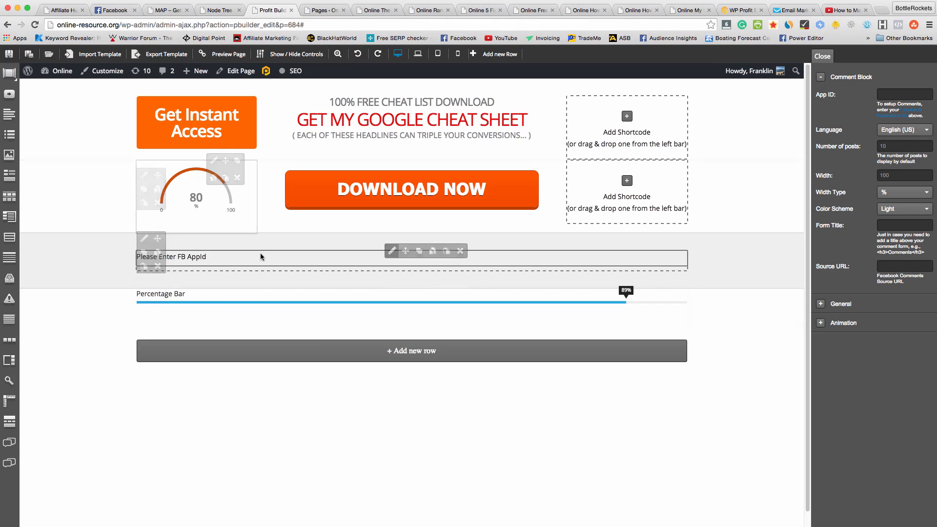
pyautogui.click(461, 250)
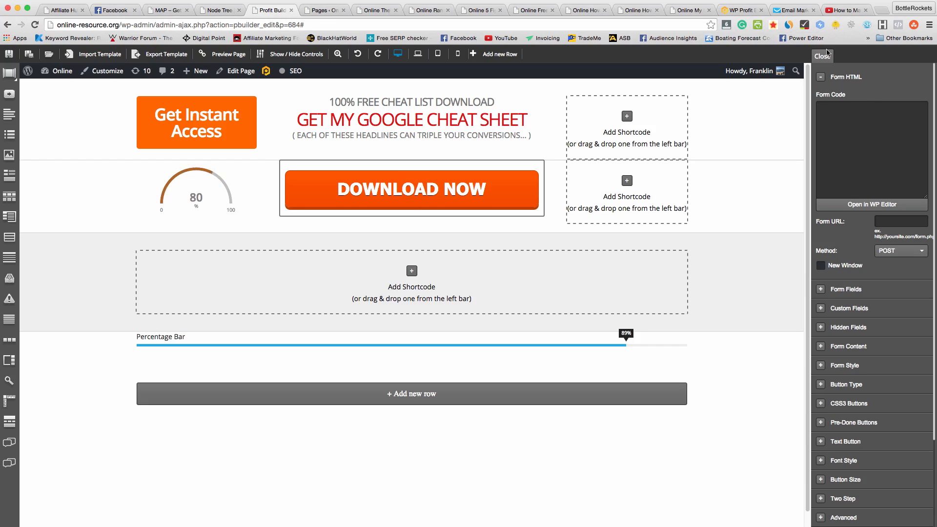
# In GetResponse, hide the name field and move the web form to its settings step
pyautogui.click(794, 10)
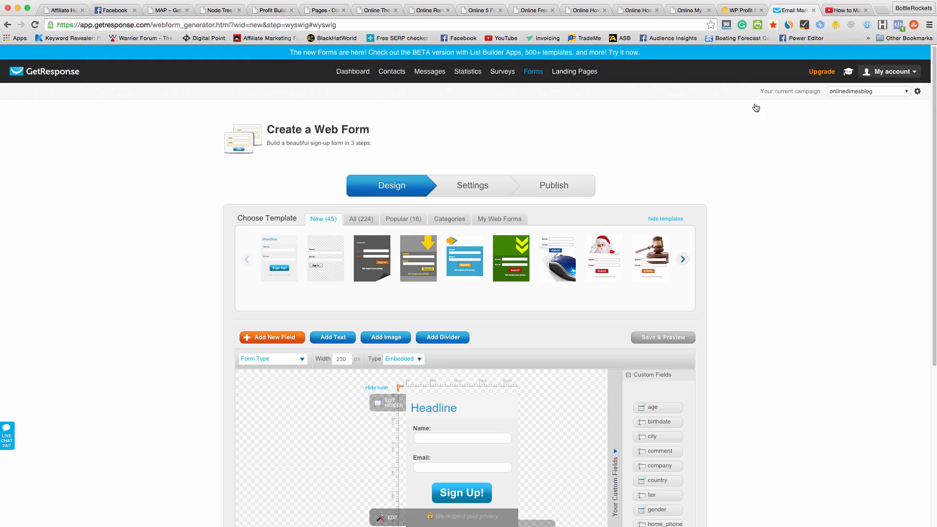
pyautogui.click(533, 71)
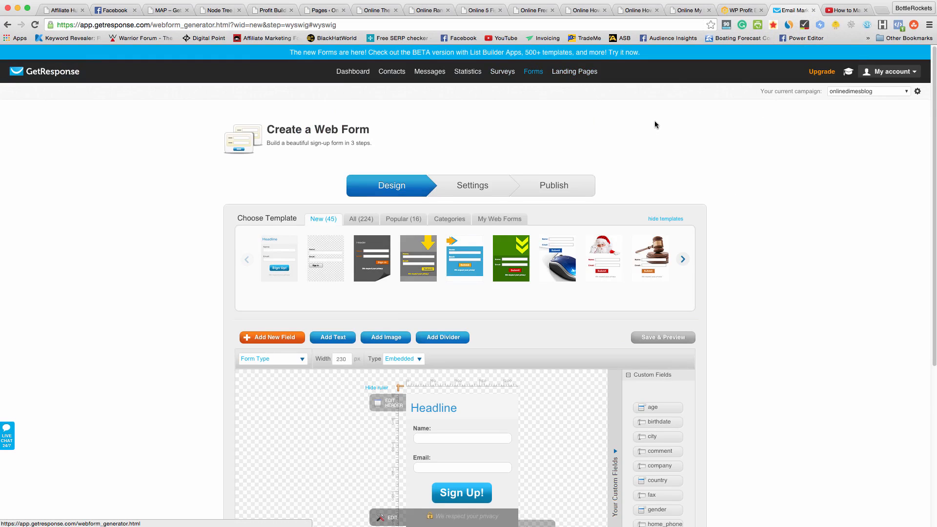
pyautogui.scroll(-3)
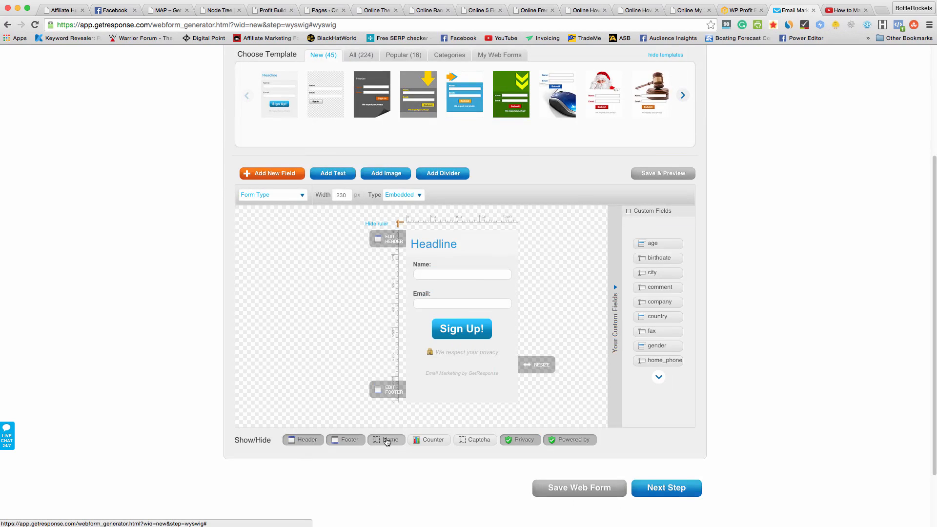
pyautogui.click(387, 439)
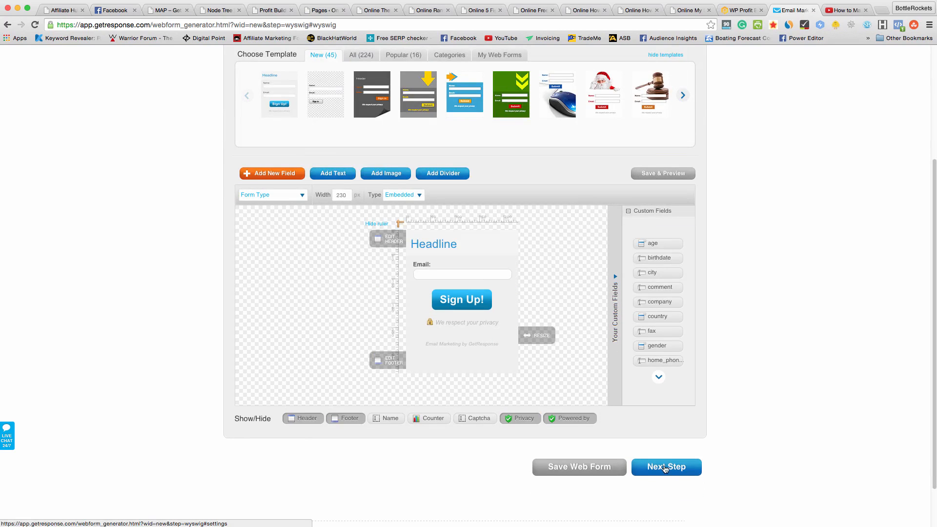
pyautogui.click(665, 466)
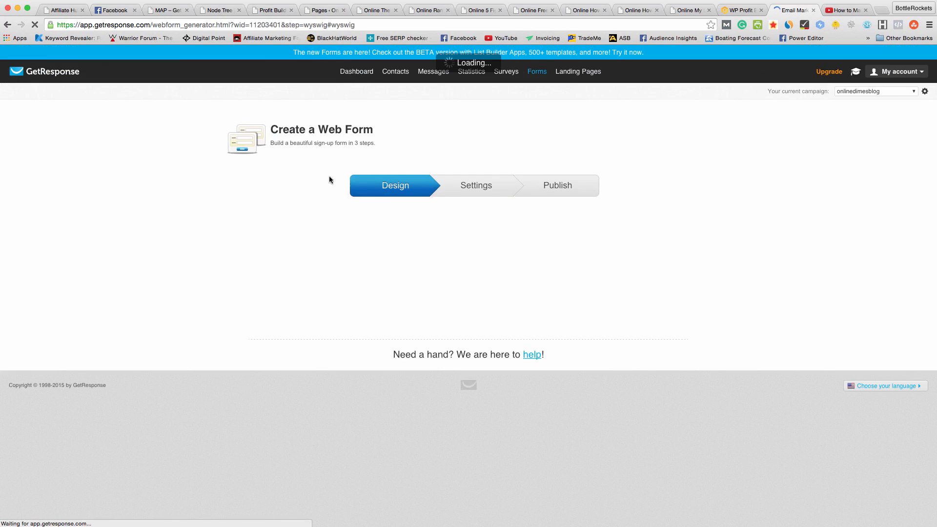
pyautogui.click(476, 186)
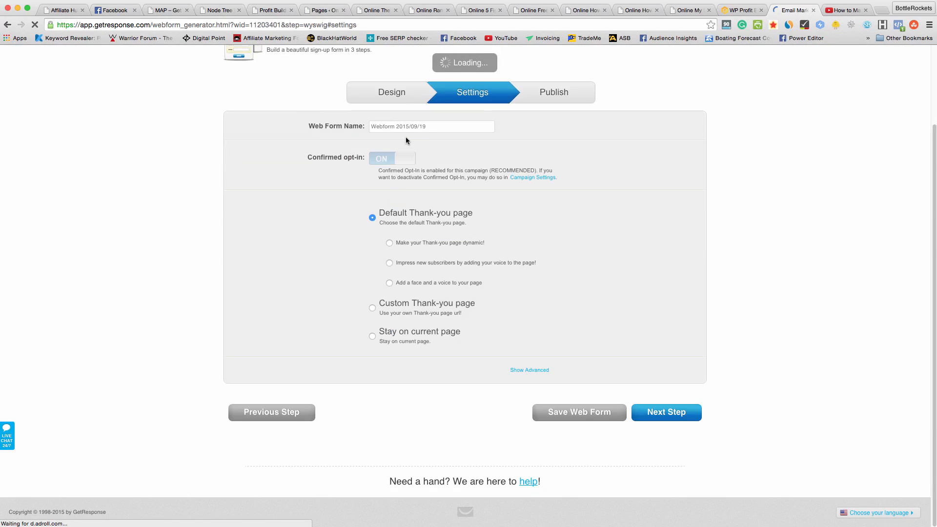
pyautogui.doubleClick(418, 126)
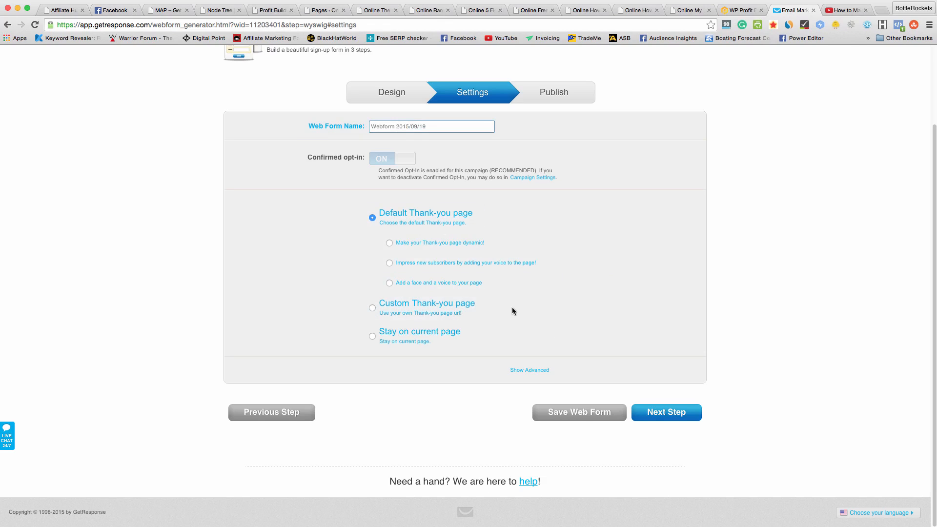
# Advance the web form to Publish and copy its plain HTML embed code
pyautogui.click(666, 412)
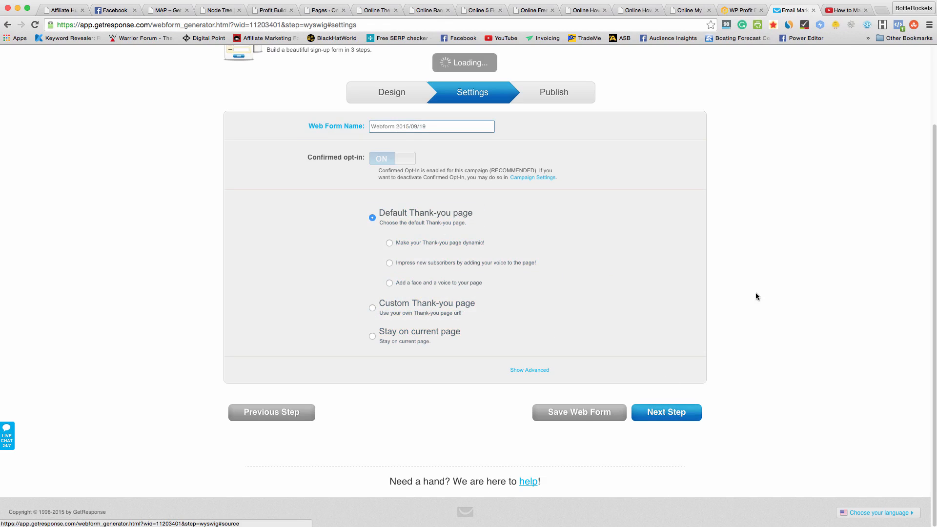
pyautogui.click(665, 412)
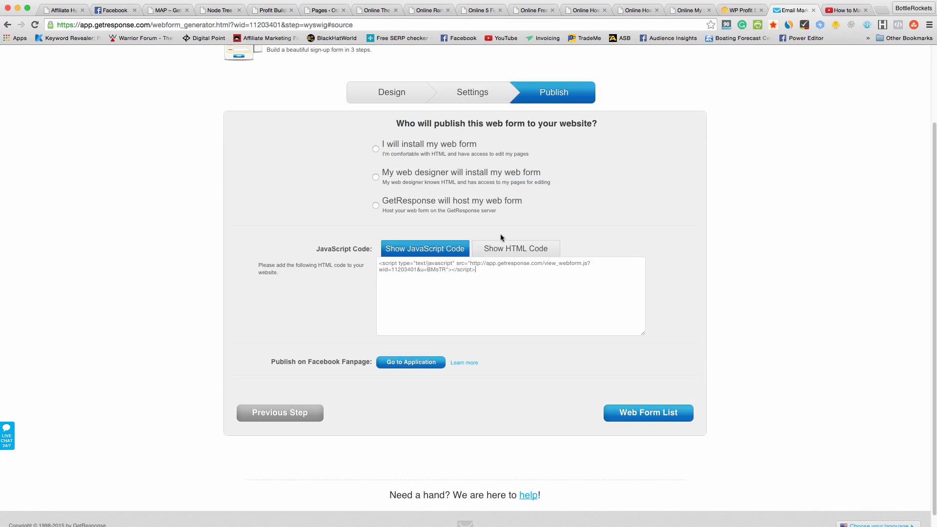
pyautogui.click(514, 248)
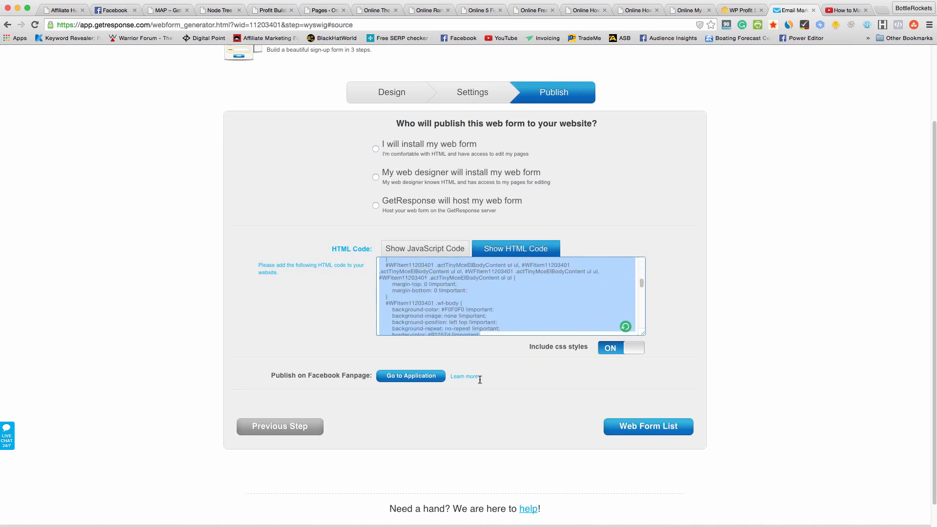
pyautogui.rightClick(508, 296)
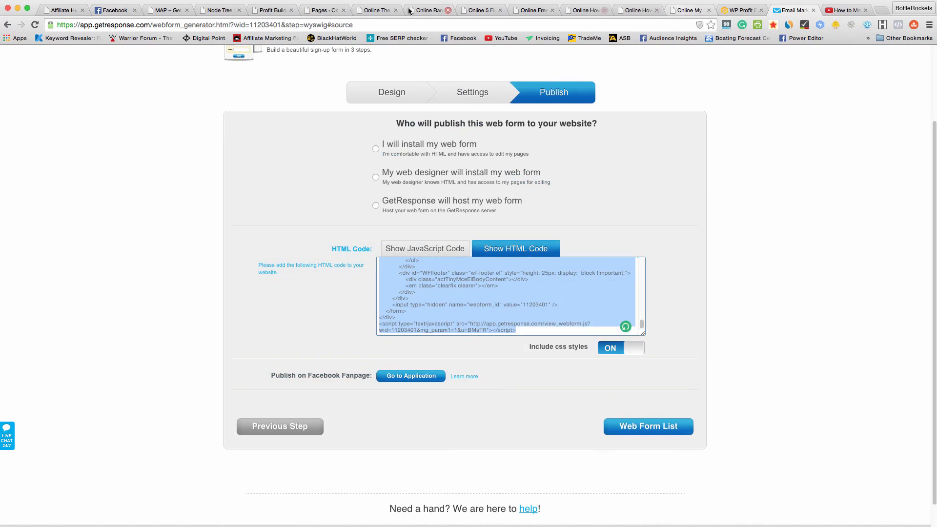
pyautogui.click(323, 10)
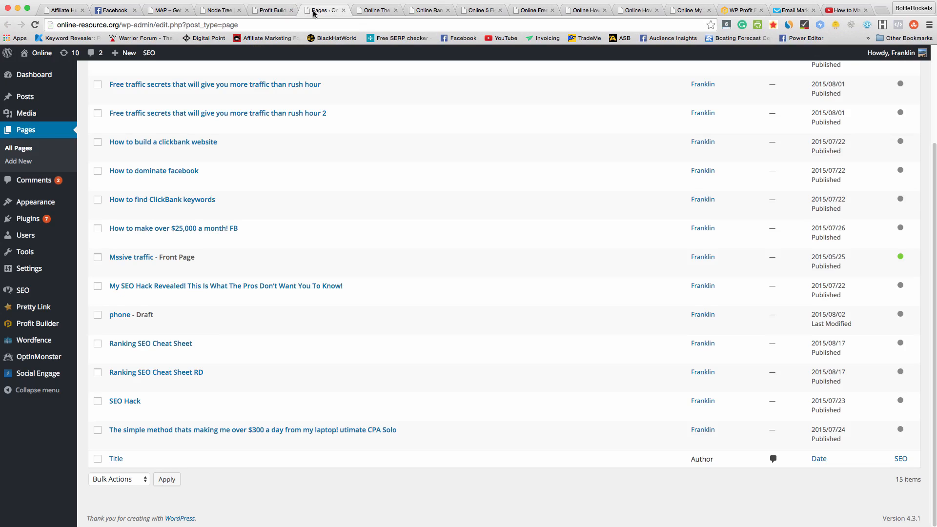
# Paste the GetResponse code into the Download Now form's Form Code field and save
pyautogui.click(688, 10)
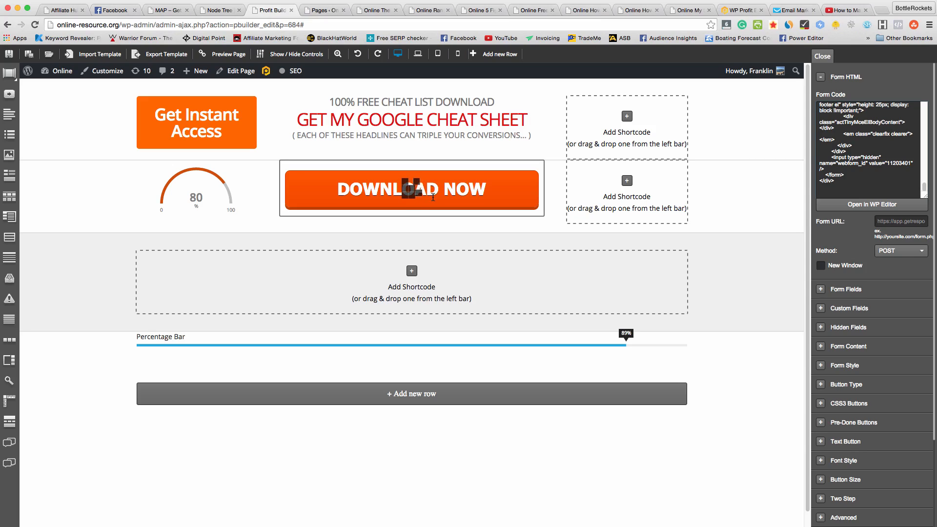
pyautogui.moveTo(412, 75)
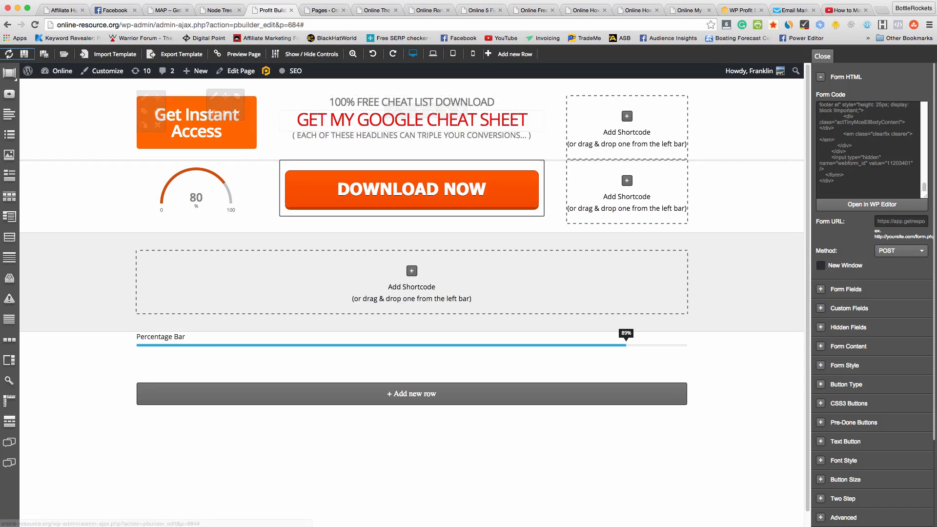
pyautogui.click(240, 70)
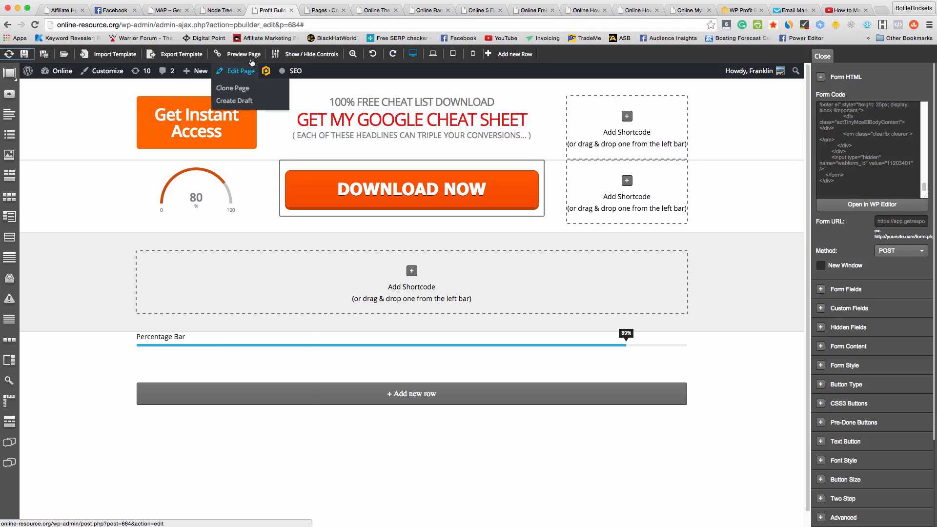
pyautogui.click(242, 54)
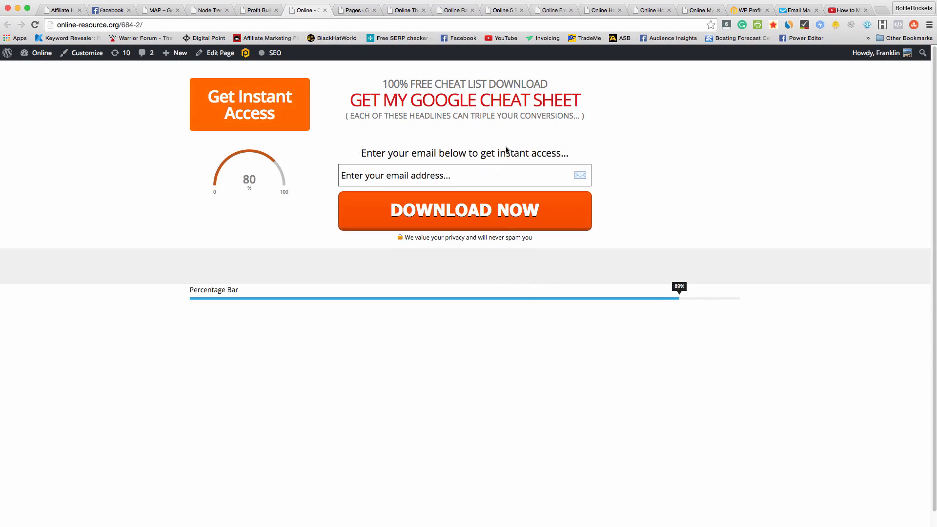
pyautogui.click(465, 175)
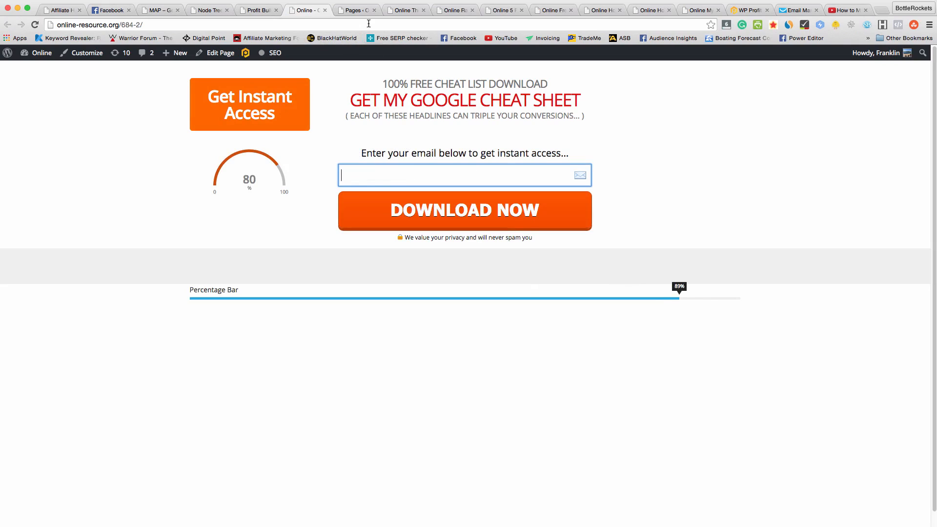
pyautogui.moveTo(511, 174)
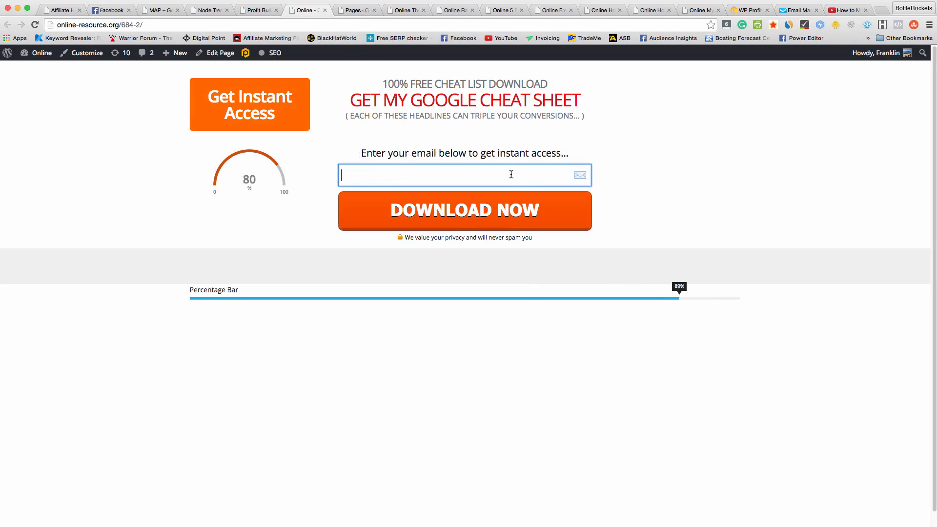
pyautogui.click(464, 211)
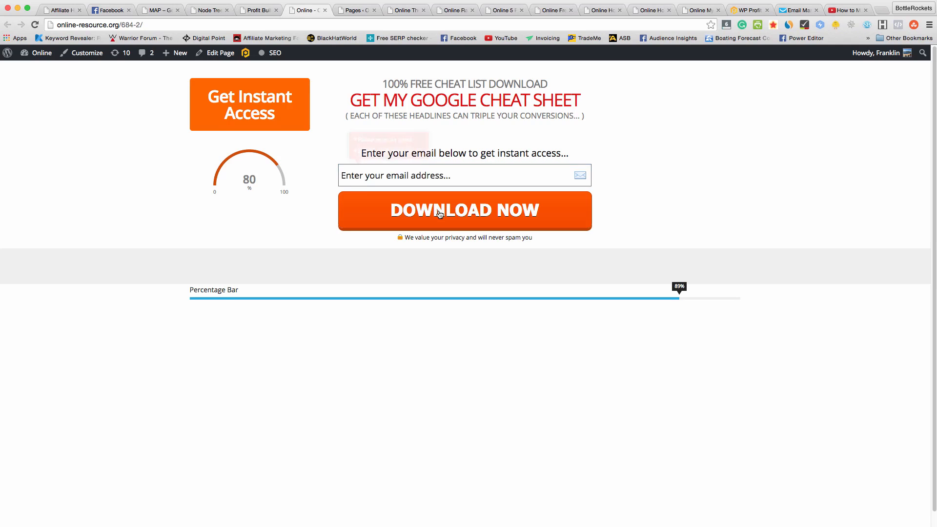
pyautogui.click(465, 210)
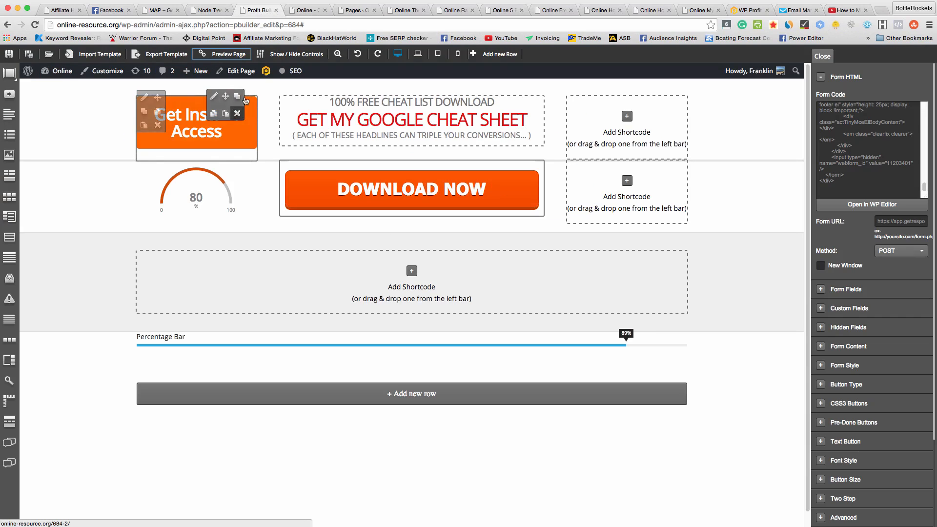
# Delete the Get Instant Access box and Percentage Bar row, and raise top padding to 186px
pyautogui.click(237, 113)
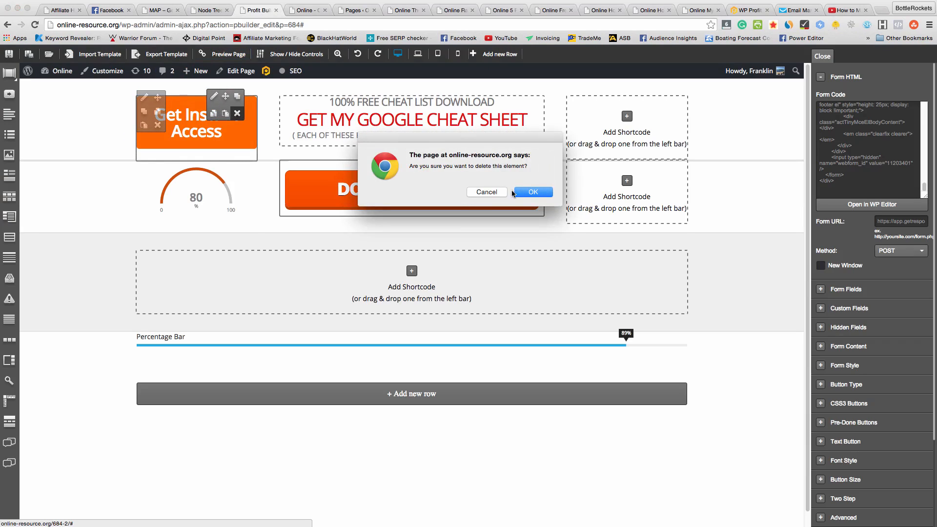
pyautogui.click(533, 192)
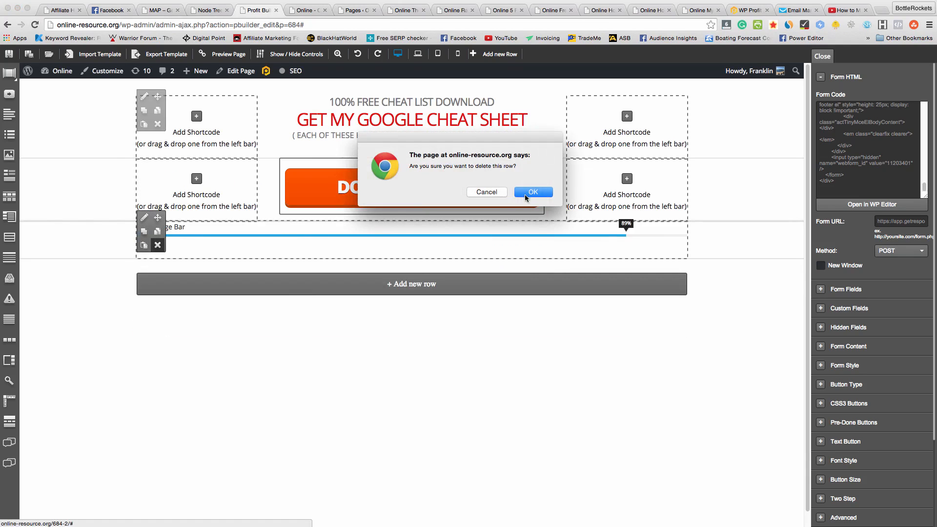
pyautogui.click(533, 192)
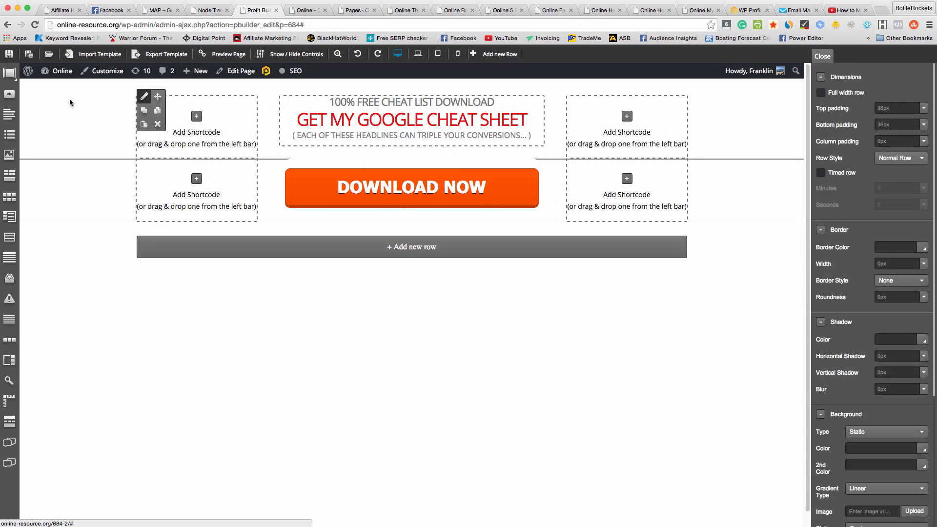
pyautogui.moveTo(758, 138)
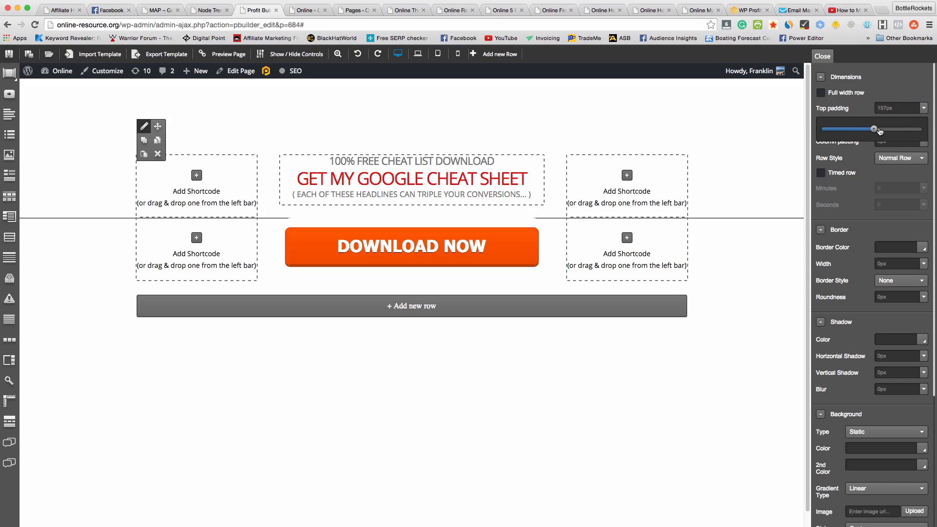
pyautogui.moveTo(874, 129); pyautogui.dragTo(880, 129)
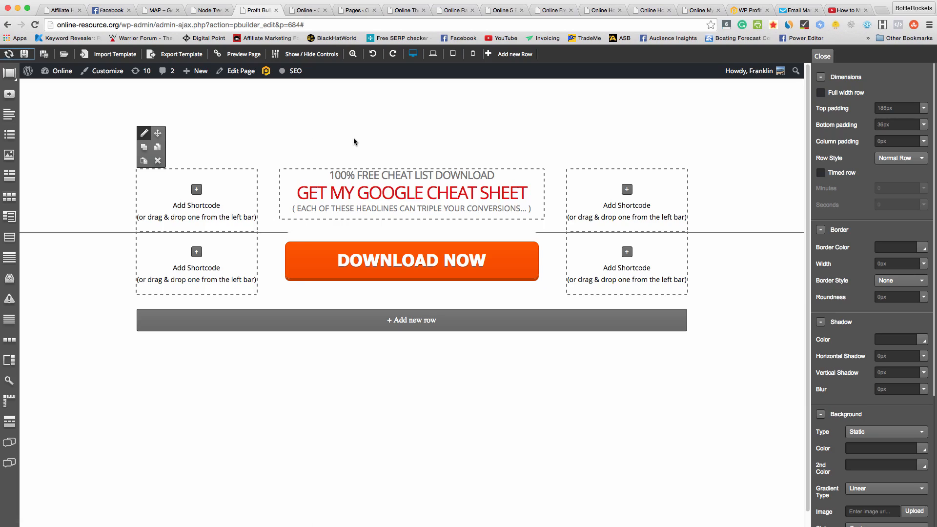
pyautogui.moveTo(361, 121)
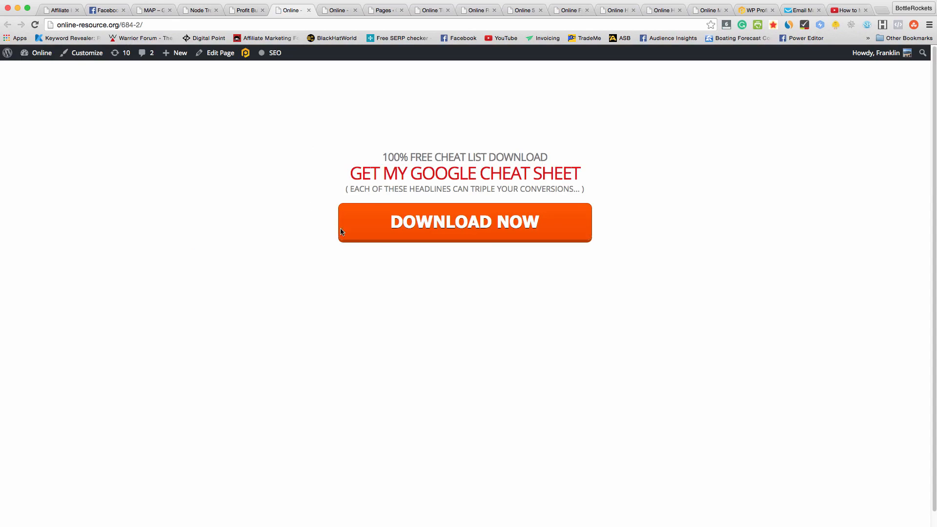
pyautogui.moveTo(563, 248)
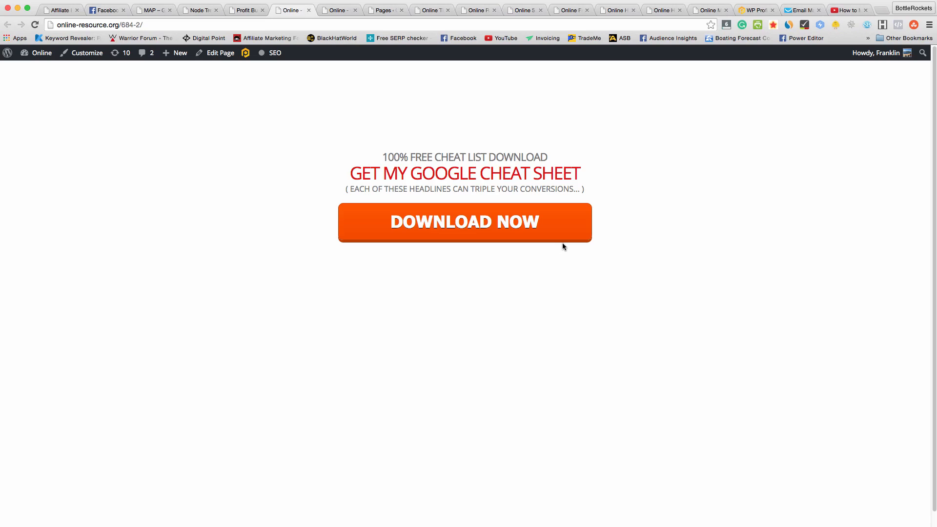
pyautogui.moveTo(722, 190)
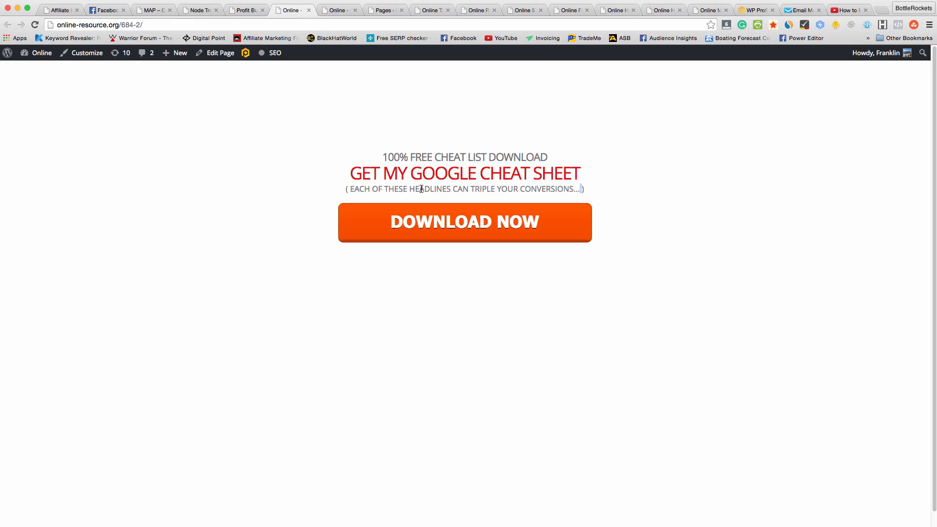
pyautogui.moveTo(588, 193)
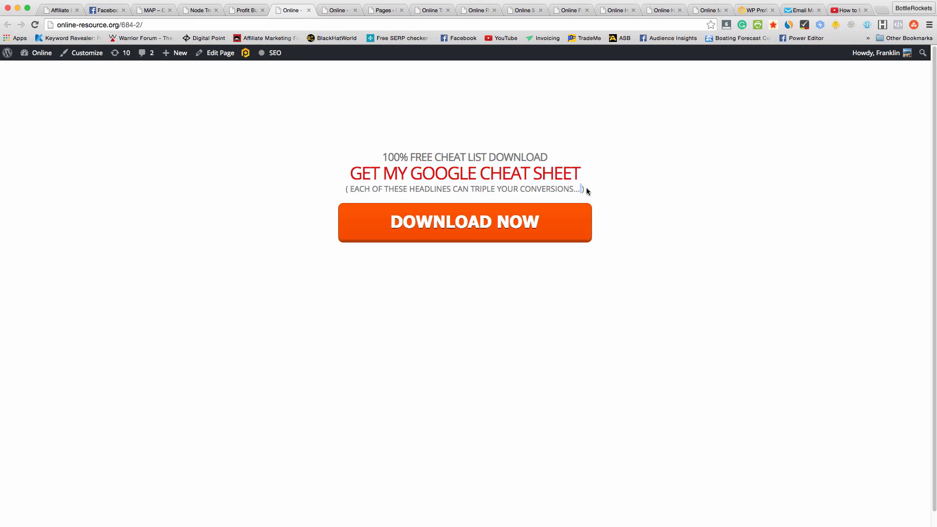
pyautogui.moveTo(190, 98)
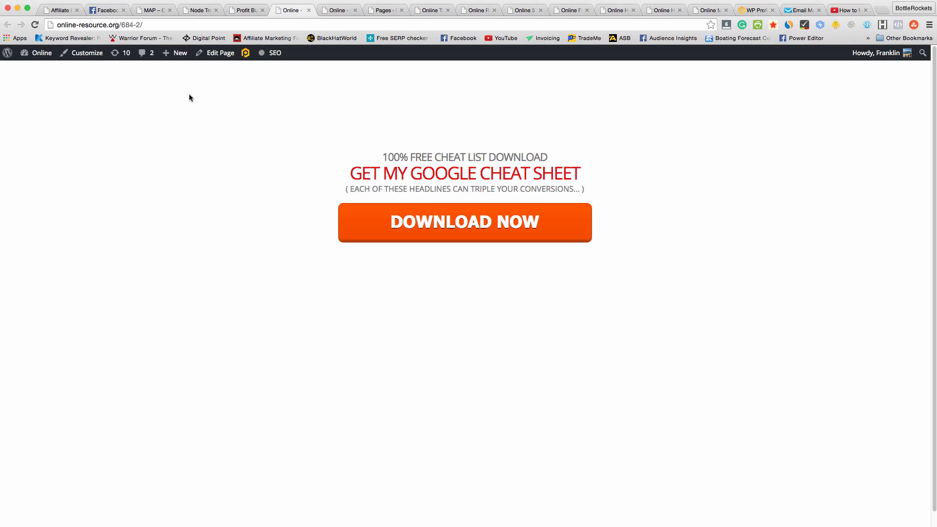
# Return from the live preview to the Profit Builder editor showing the Form HTML settings
pyautogui.click(96, 24)
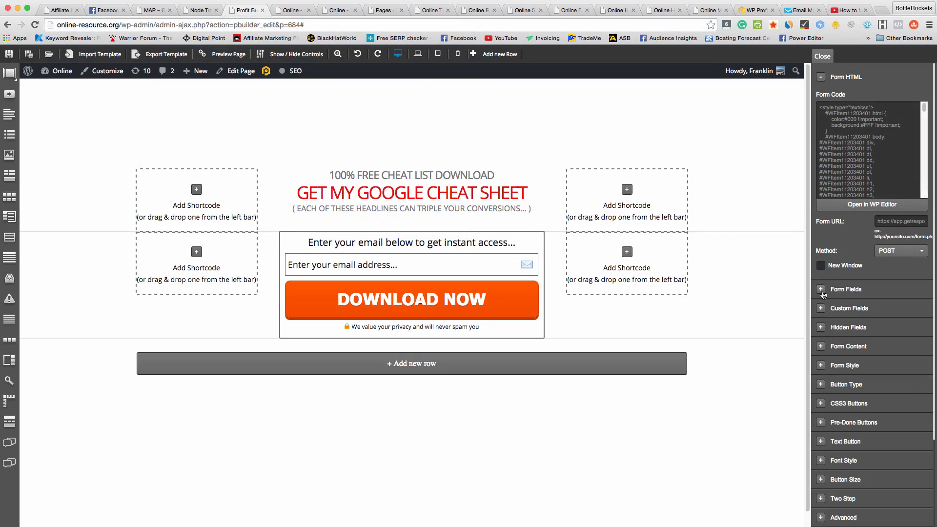
# Expand Form Content and choose the pale yellow Read More CSS3 button style
pyautogui.click(846, 289)
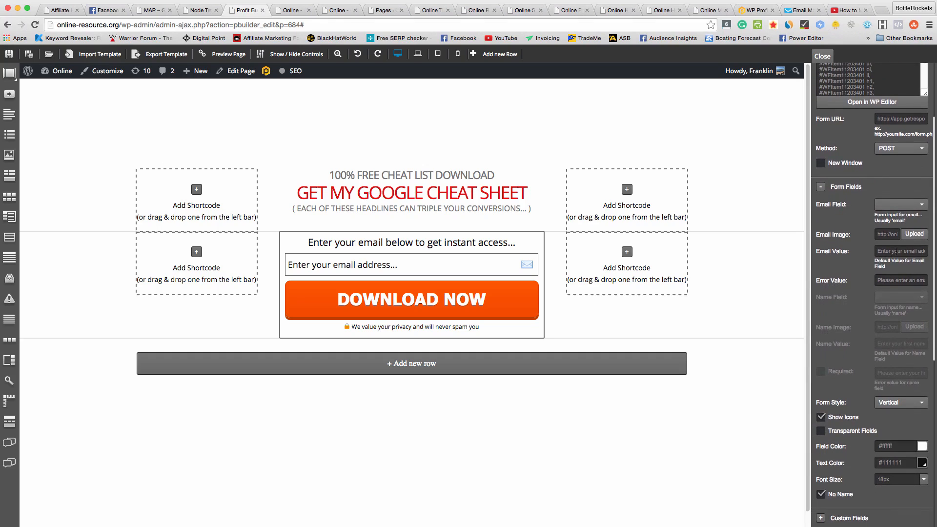
pyautogui.scroll(-3)
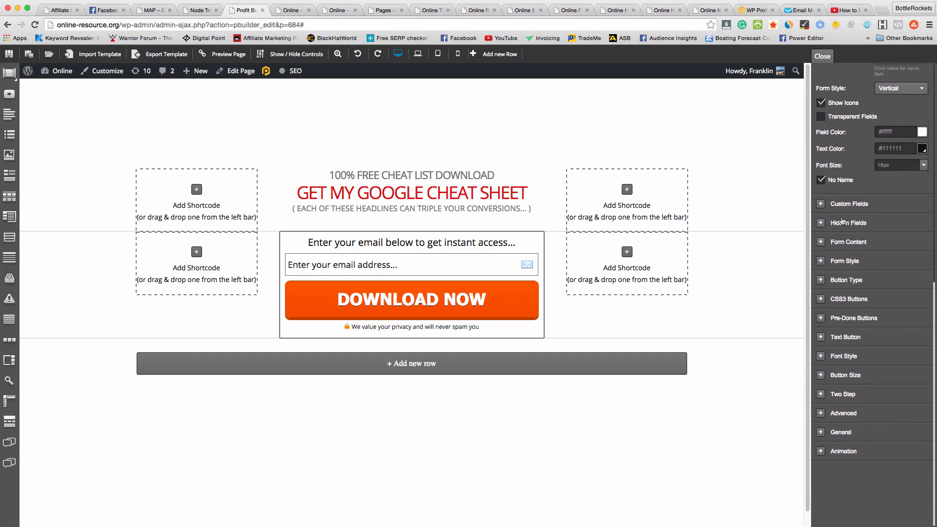
pyautogui.click(848, 223)
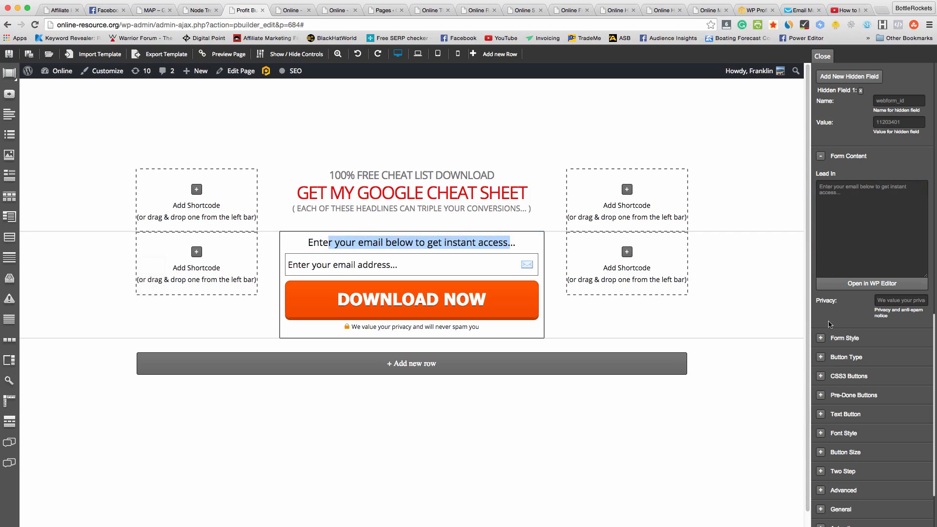
pyautogui.click(845, 338)
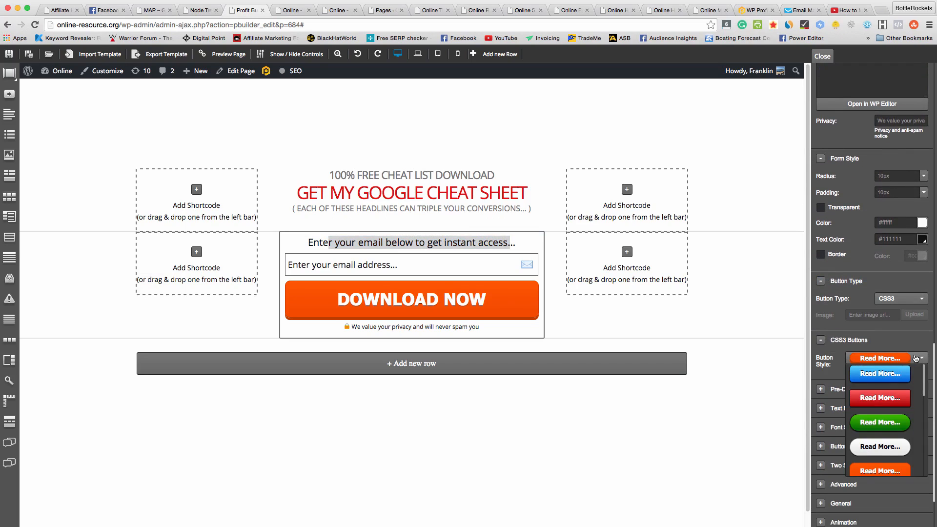
pyautogui.click(879, 422)
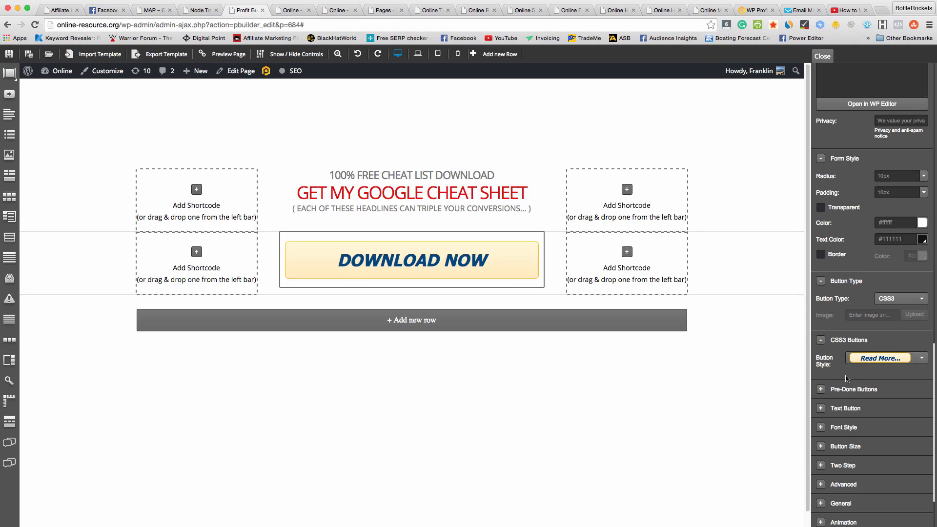
# Replace the Text Button label with SIGN UP NOW and pick a font weight
pyautogui.click(854, 389)
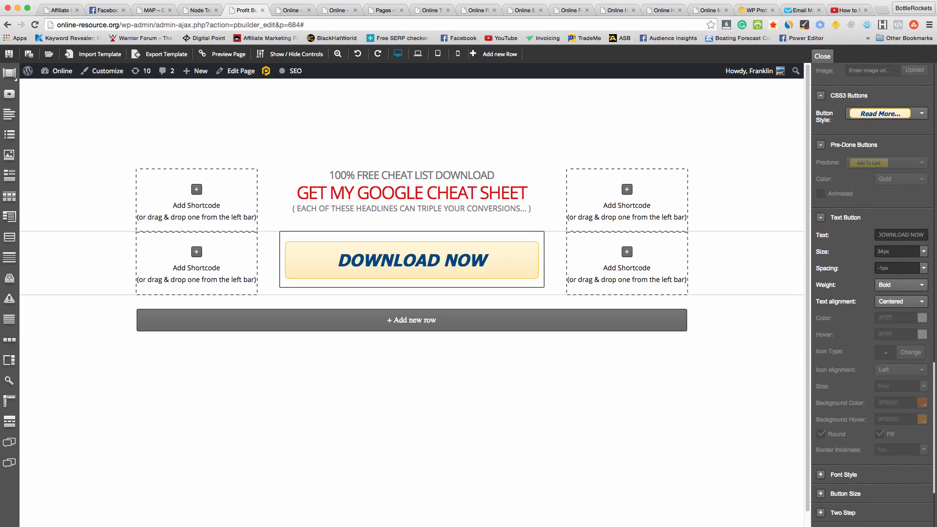
pyautogui.click(900, 235)
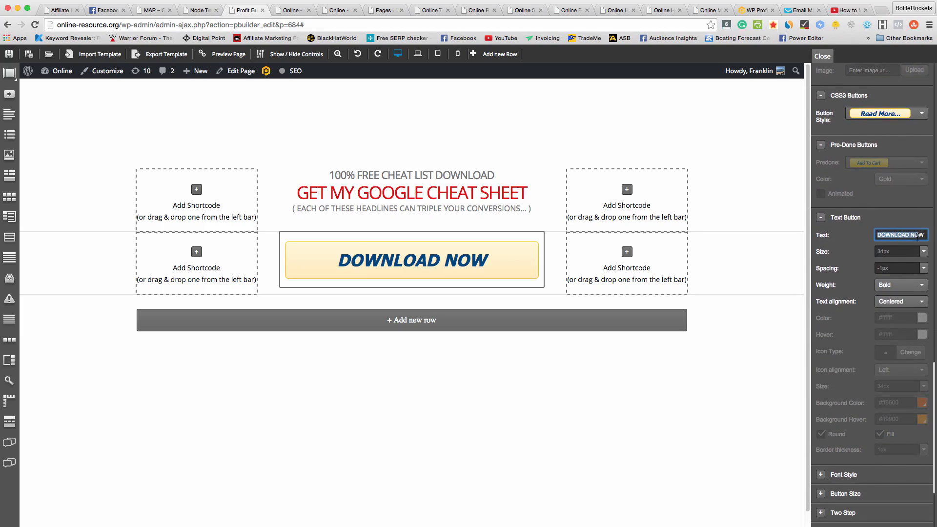
pyautogui.write('S')
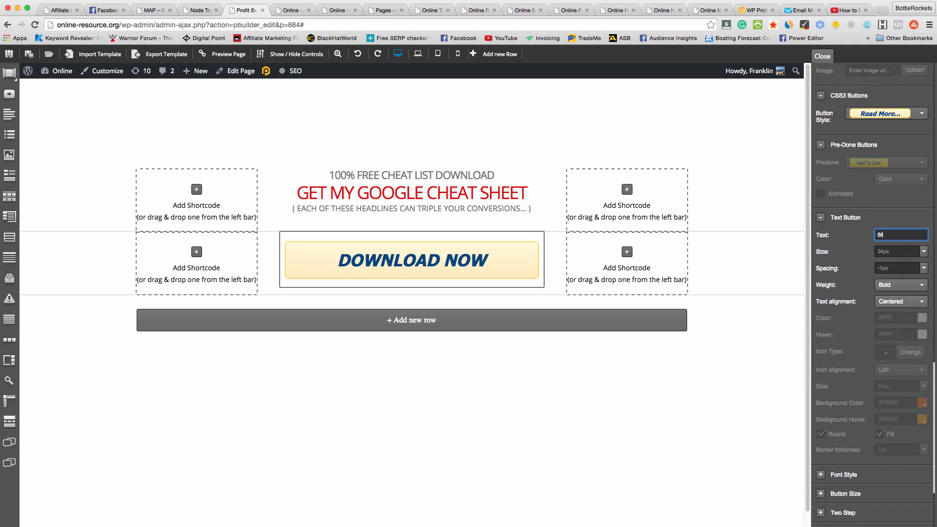
pyautogui.write('SIGN UP NOW')
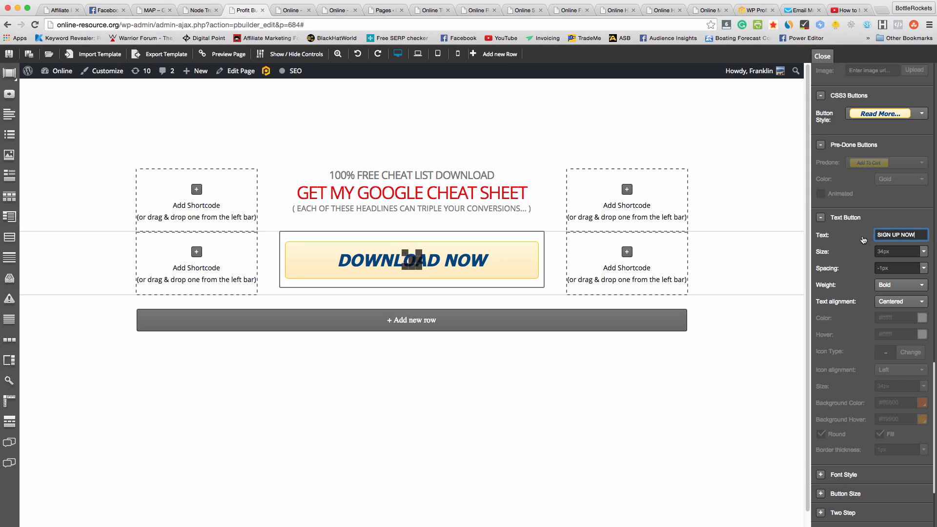
pyautogui.click(899, 284)
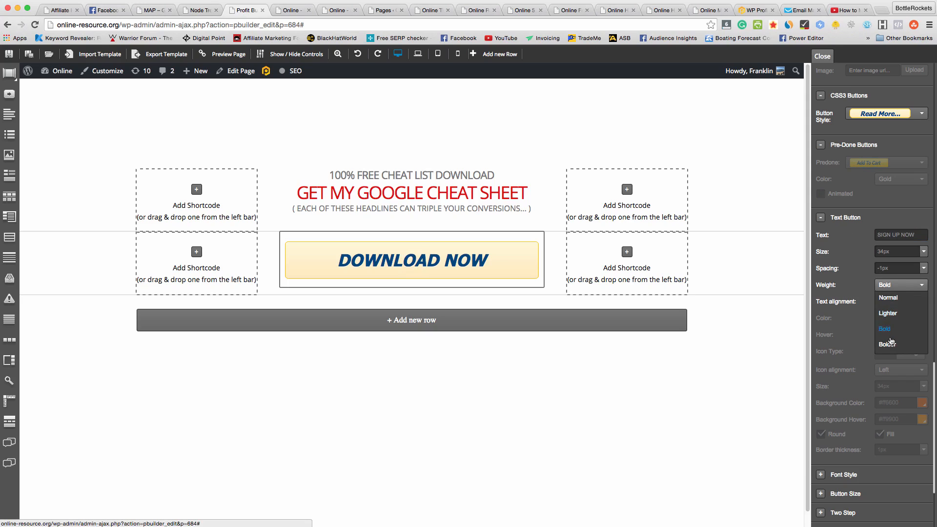
pyautogui.click(888, 314)
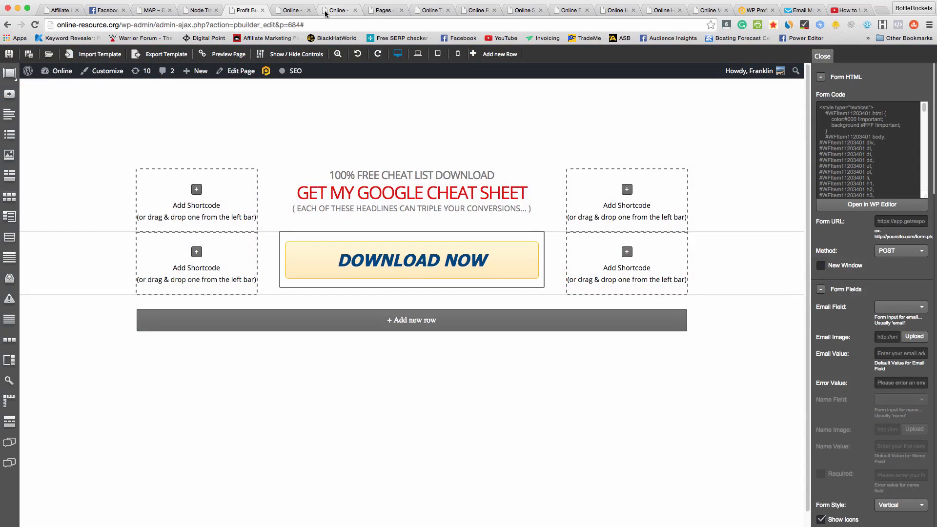
# Open the live Simple Formula laptop page in the visual Profit Builder editor
pyautogui.click(382, 10)
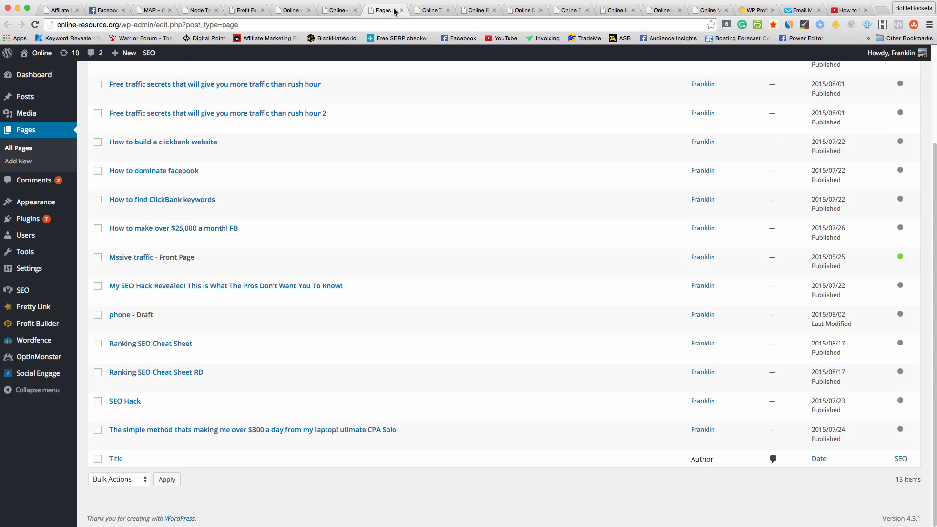
pyautogui.click(291, 10)
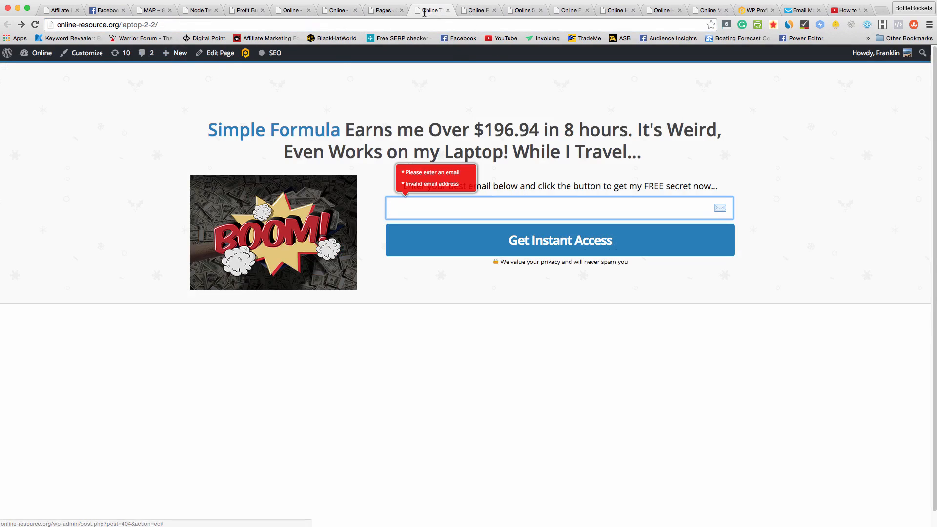
pyautogui.click(220, 53)
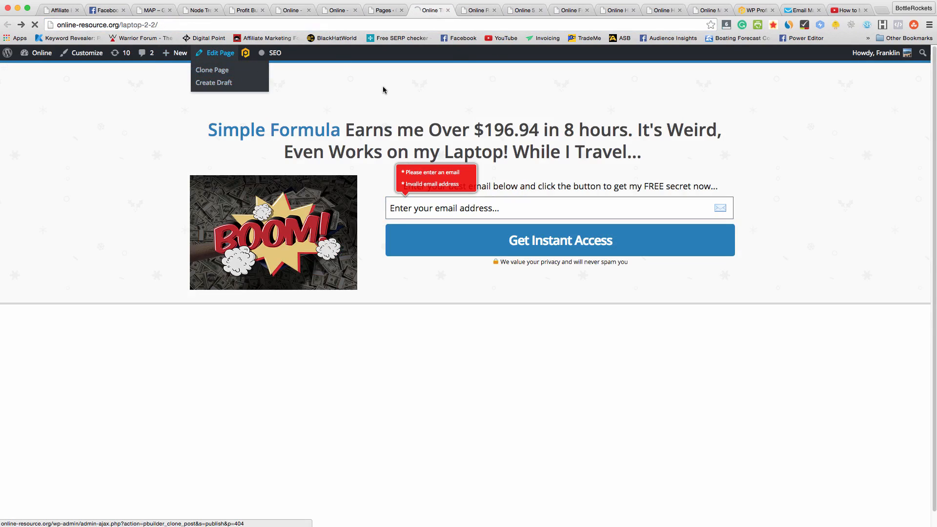
pyautogui.click(219, 53)
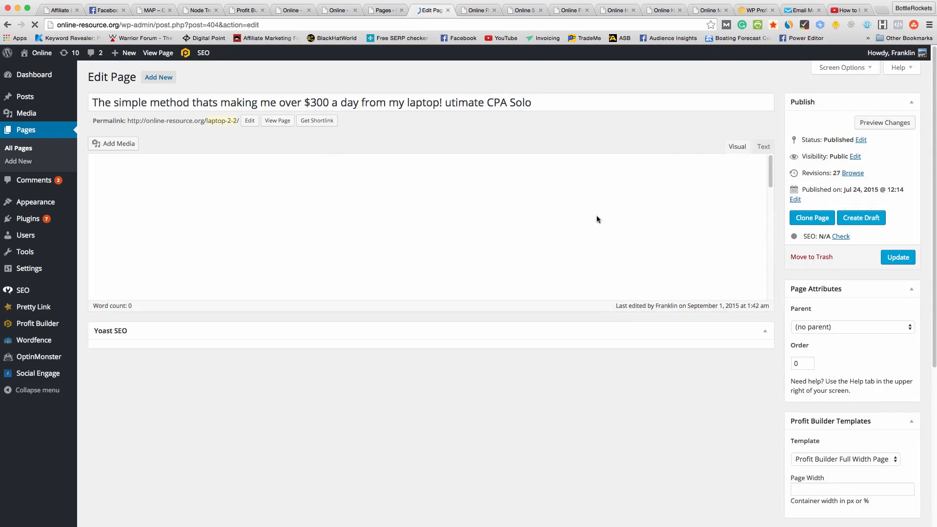
pyautogui.click(748, 146)
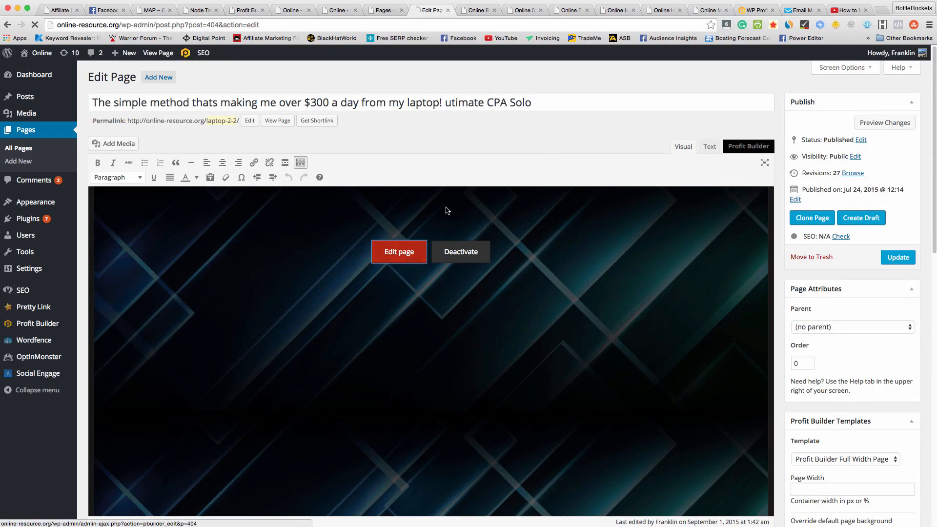
pyautogui.click(399, 252)
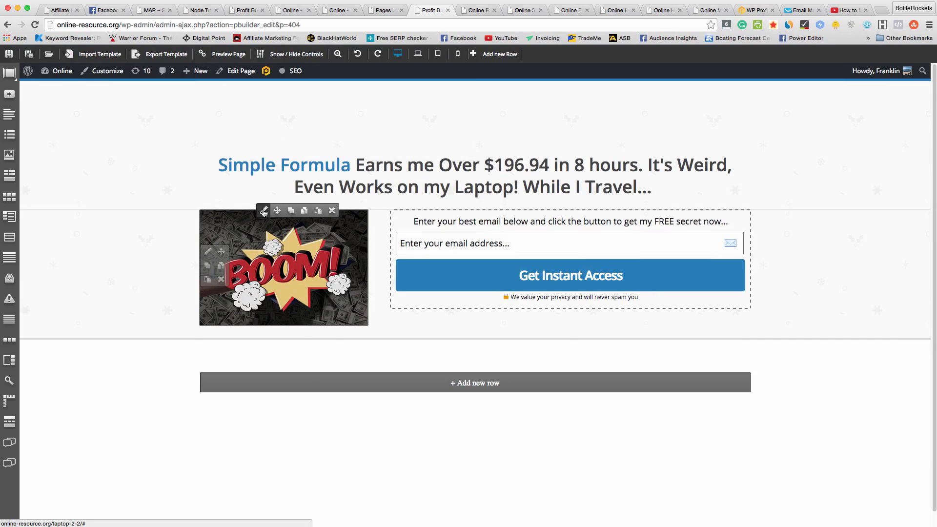
# Swap the BOOM image for the money shovel image fghfj1.png from the Media Library
pyautogui.click(263, 212)
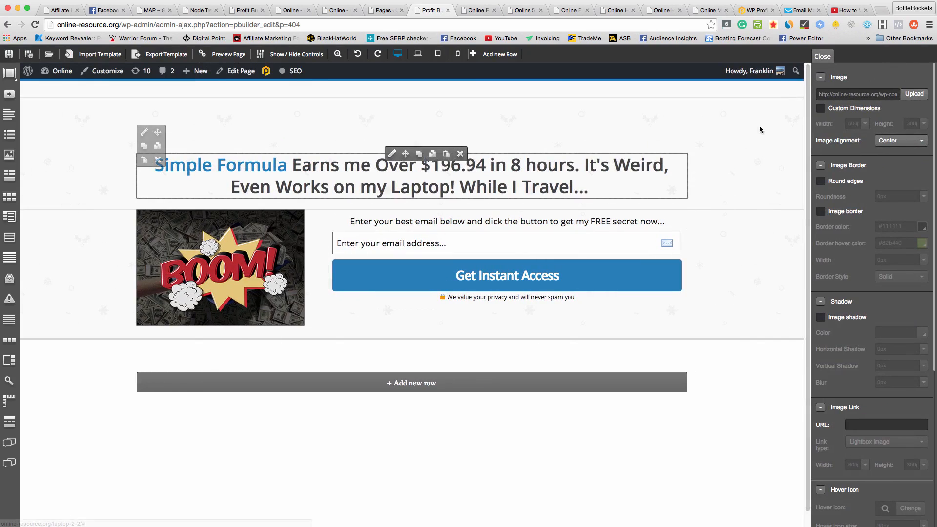
pyautogui.click(914, 94)
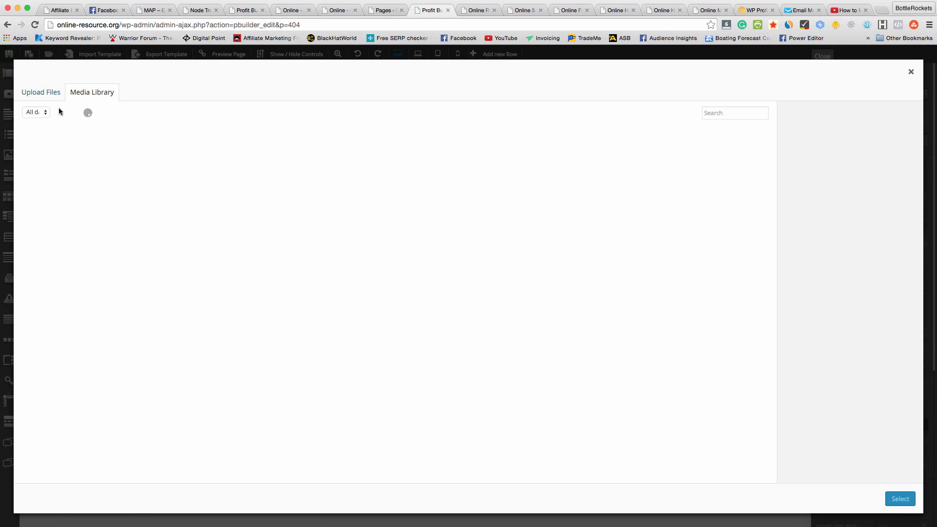
pyautogui.click(41, 92)
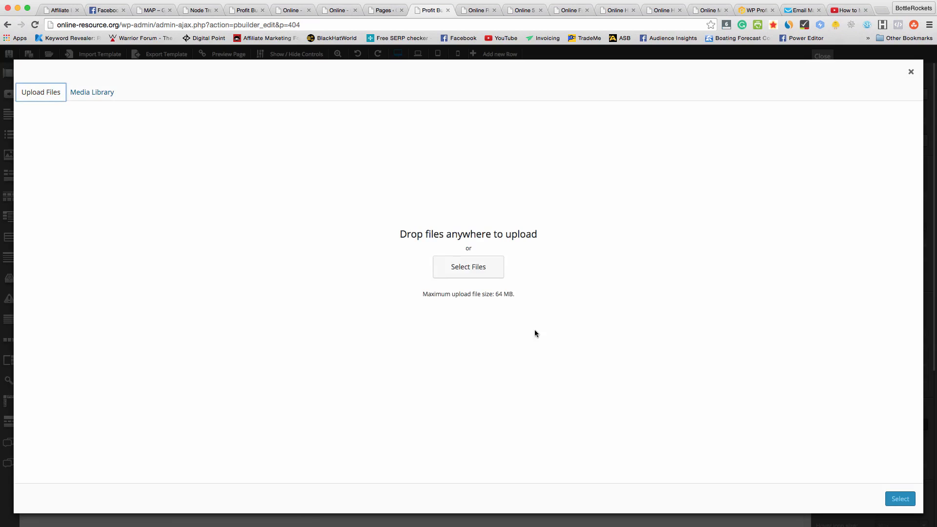
pyautogui.click(92, 92)
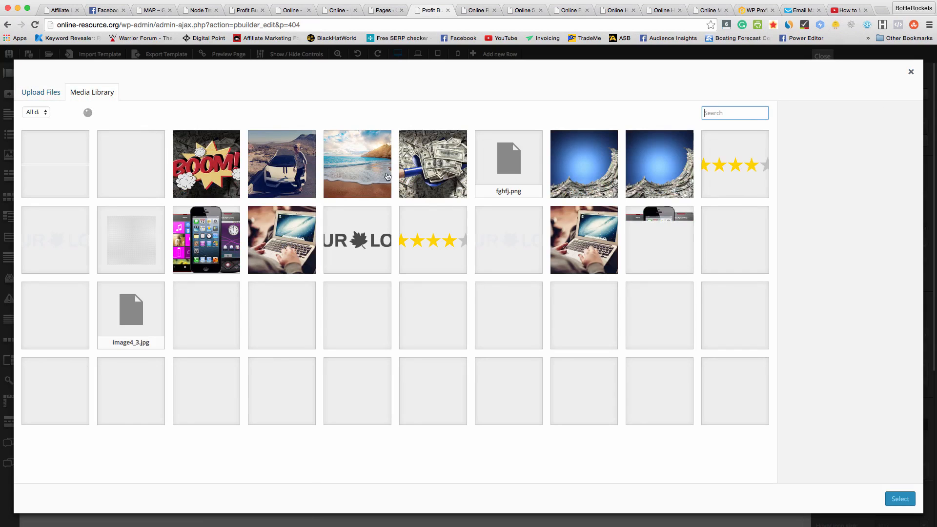
pyautogui.click(433, 164)
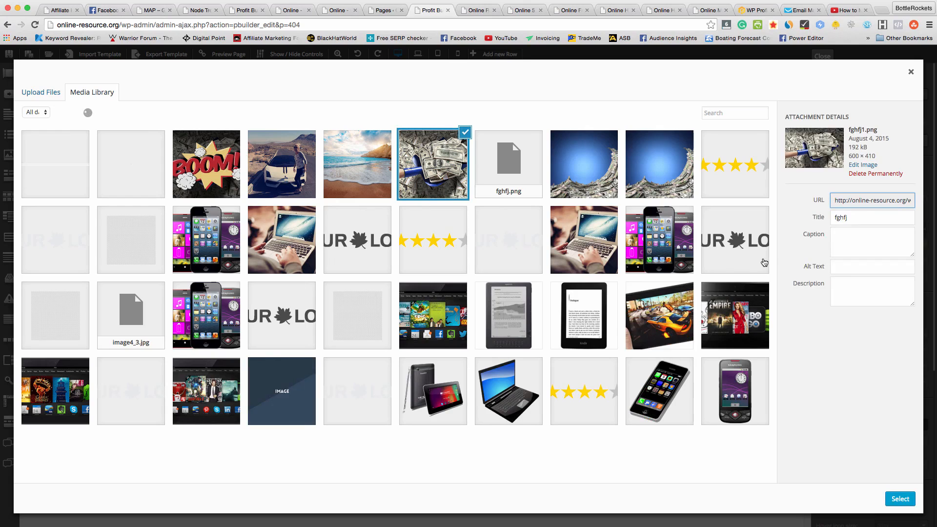
pyautogui.click(899, 499)
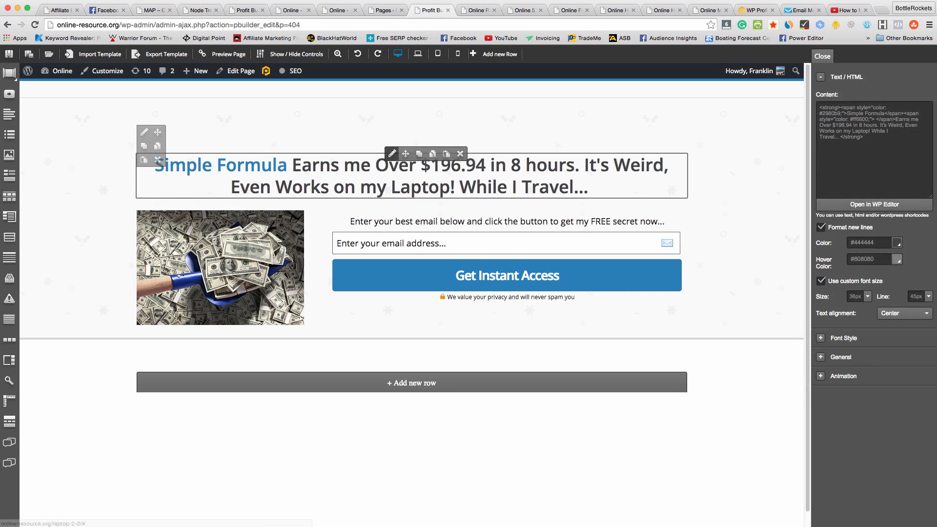
# Dismiss the headline controls and open the Get Instant Access form's settings and email field
pyautogui.click(874, 204)
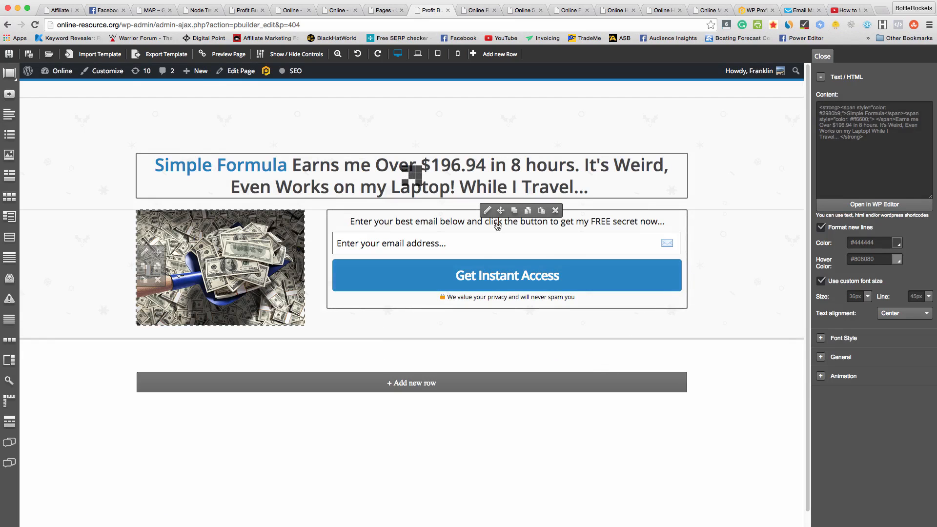
pyautogui.click(507, 275)
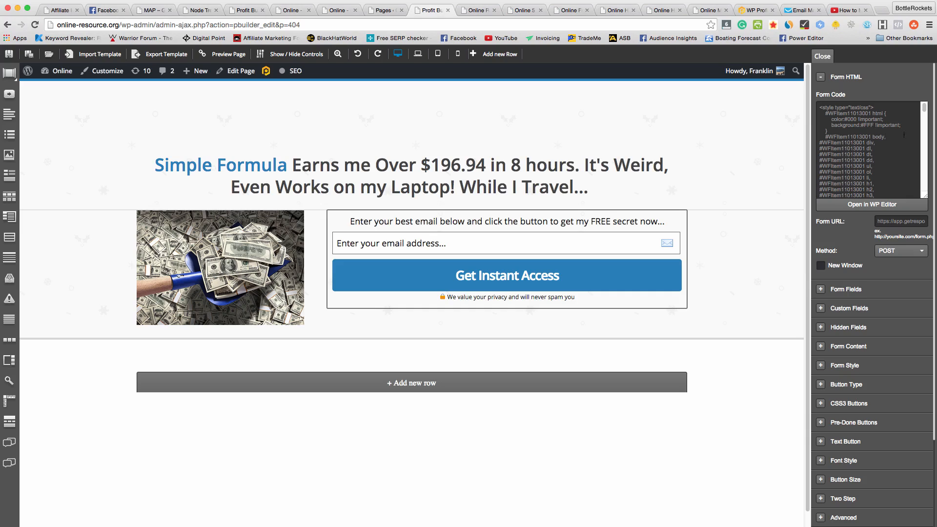
pyautogui.click(507, 243)
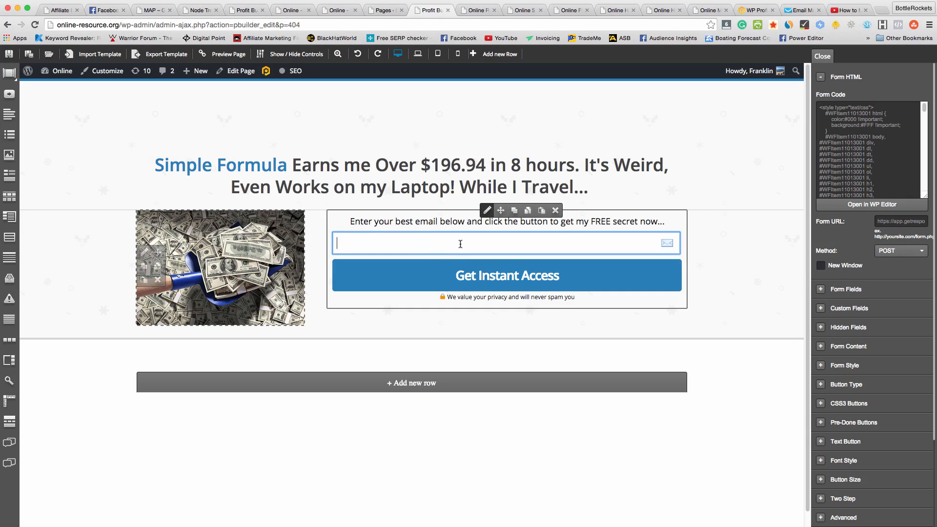